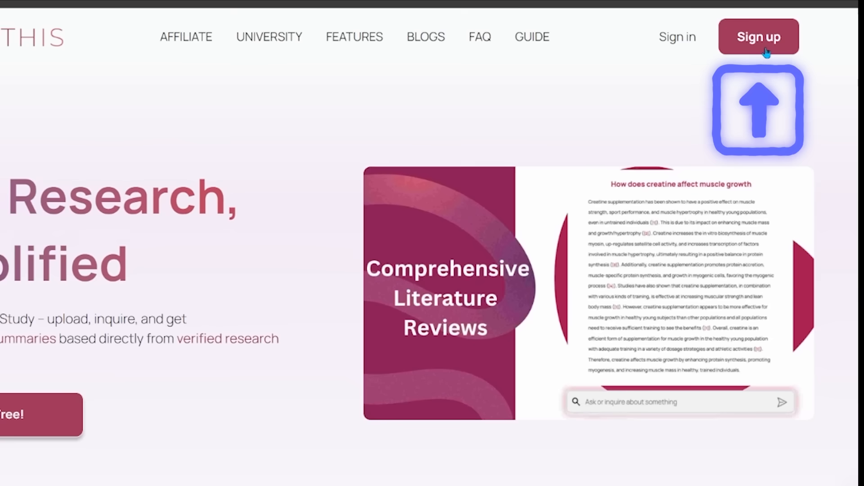
- Use Sign up in the homepage navigation to reach the account registration form
click(759, 37)
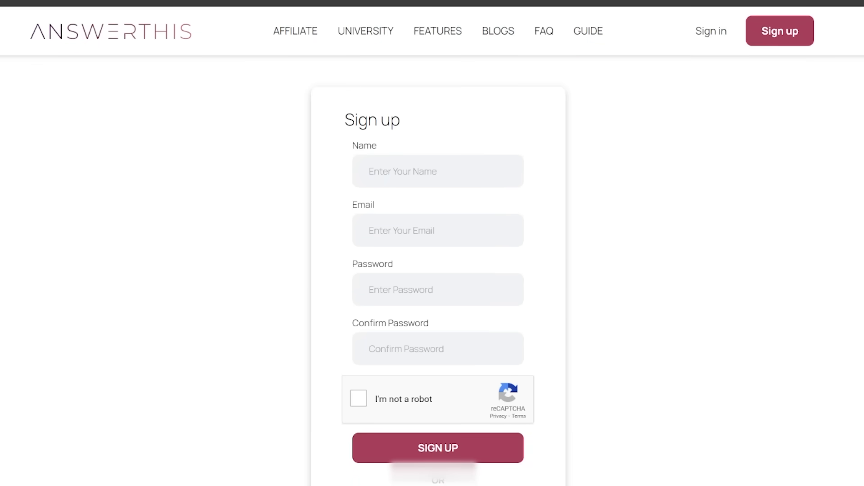
scroll(down, 3)
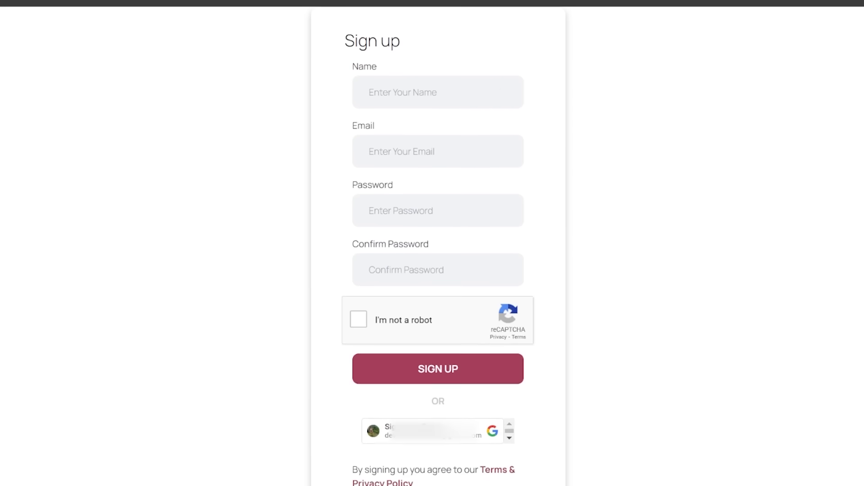
scroll(down, 3)
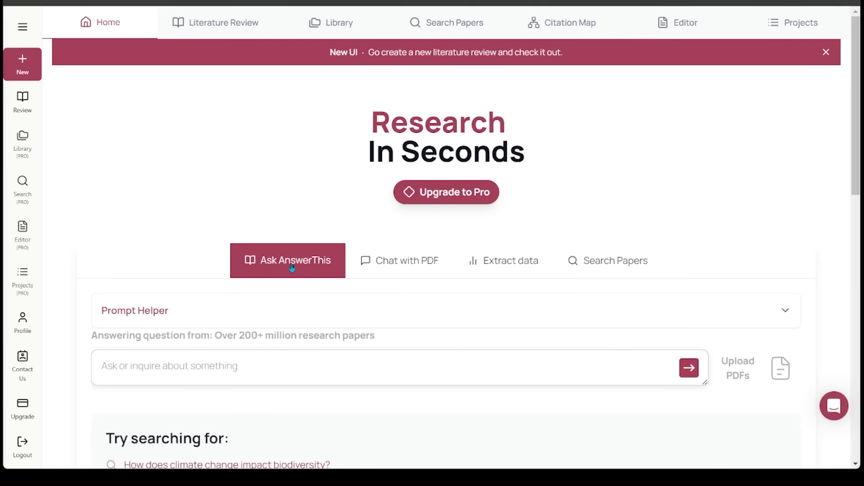
- Switch from the dashboard home to the Literature Review workspace with its filters panel
click(223, 22)
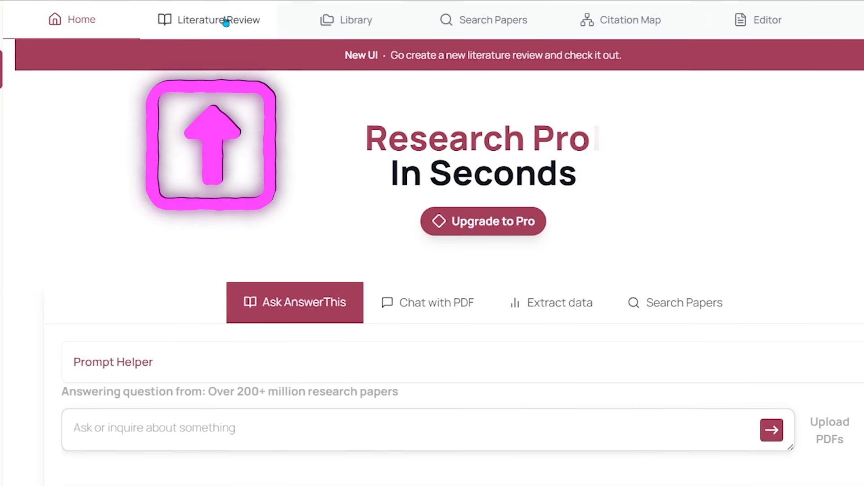
click(217, 19)
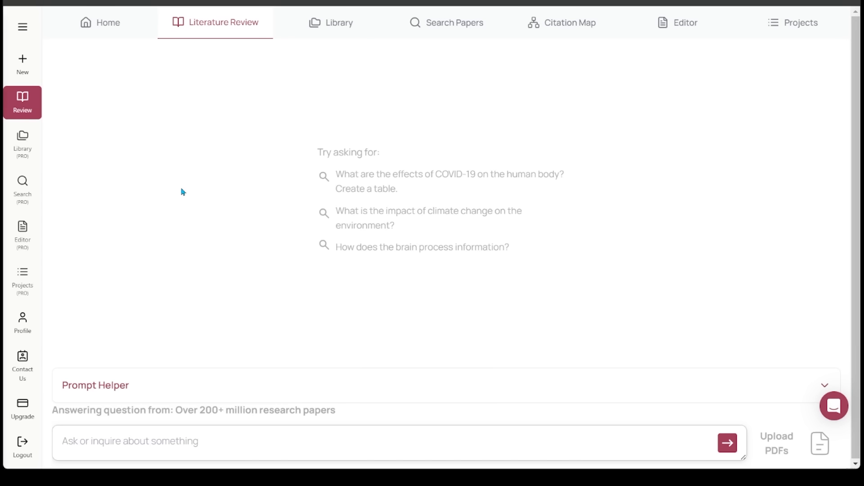
click(727, 442)
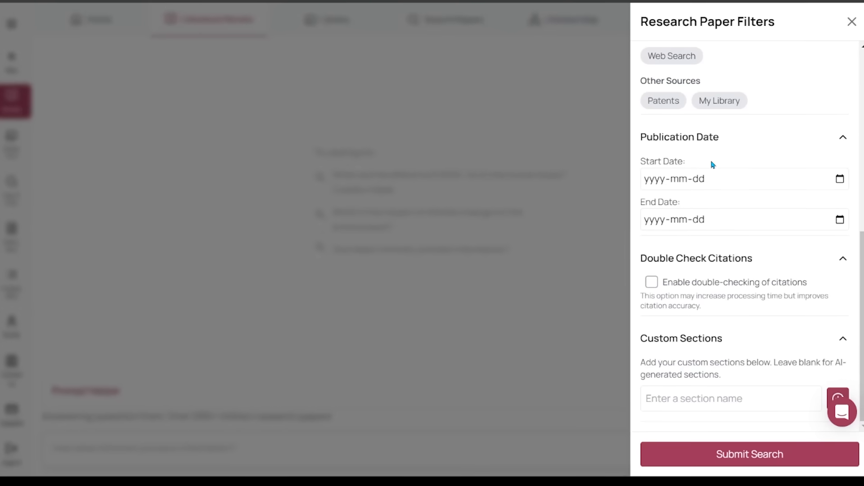
scroll(up, 3)
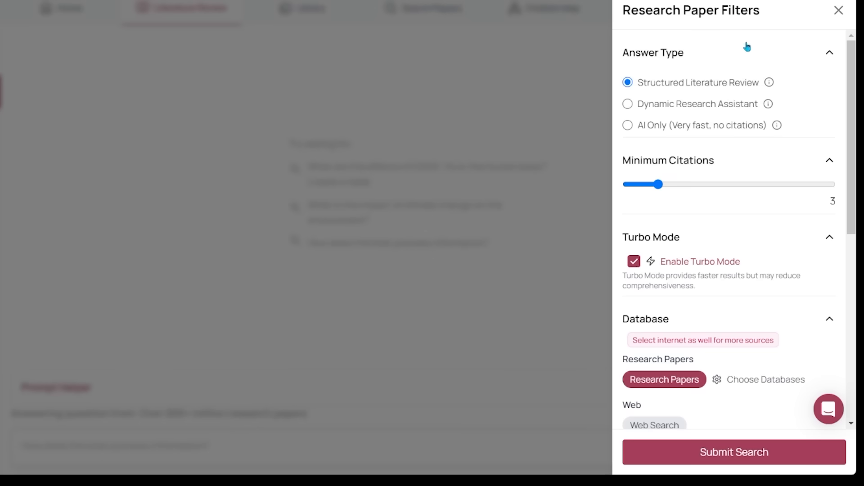
mouse_move(814, 89)
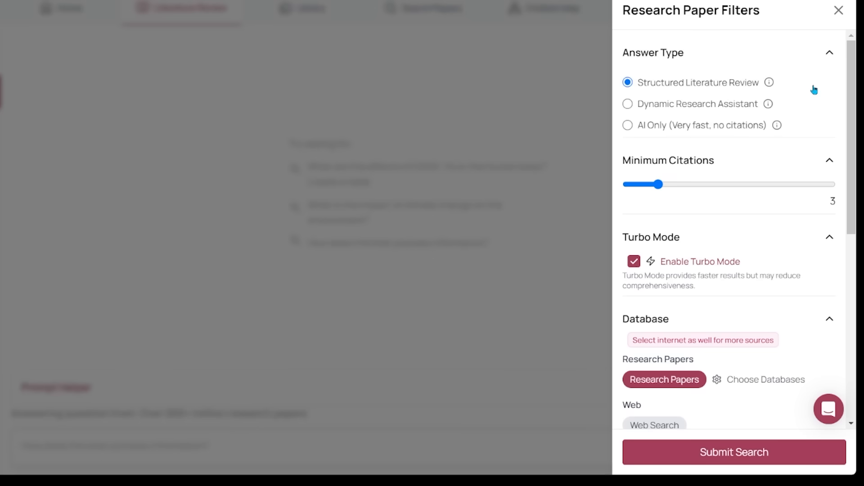
mouse_move(764, 112)
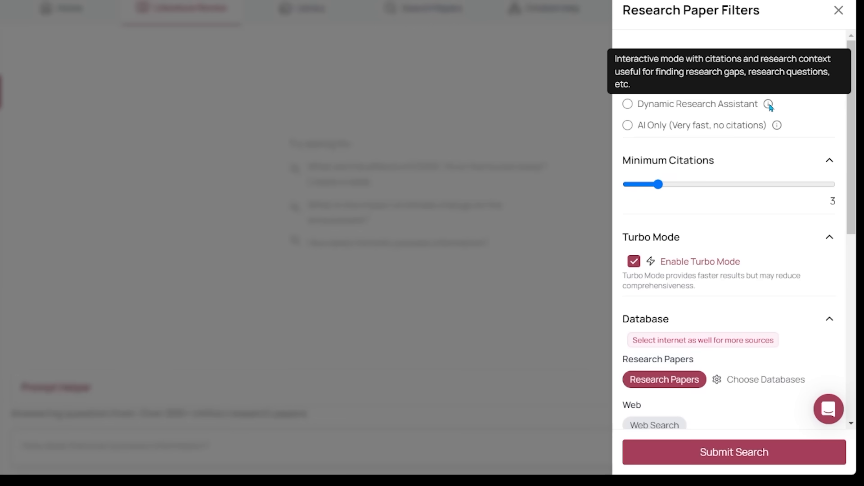
mouse_move(783, 132)
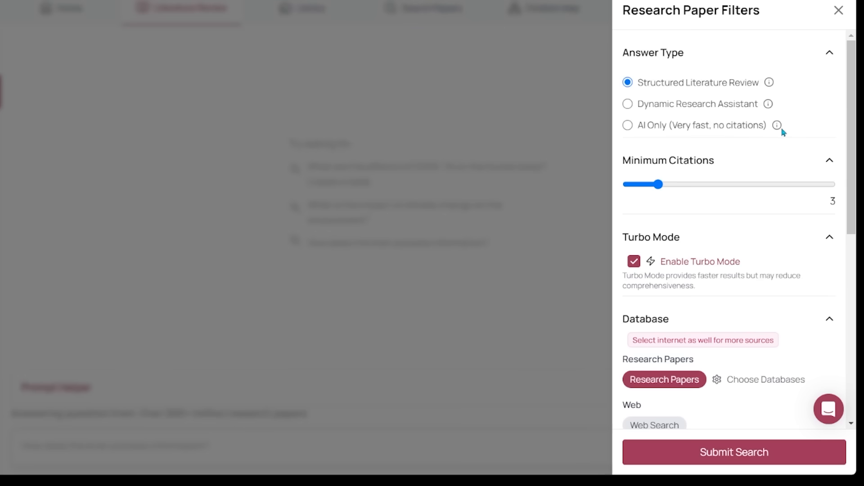
mouse_move(777, 125)
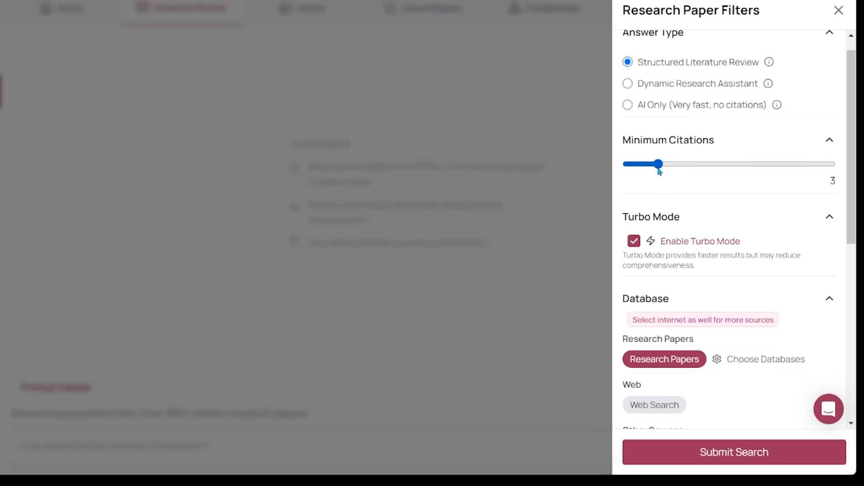
scroll(down, 3)
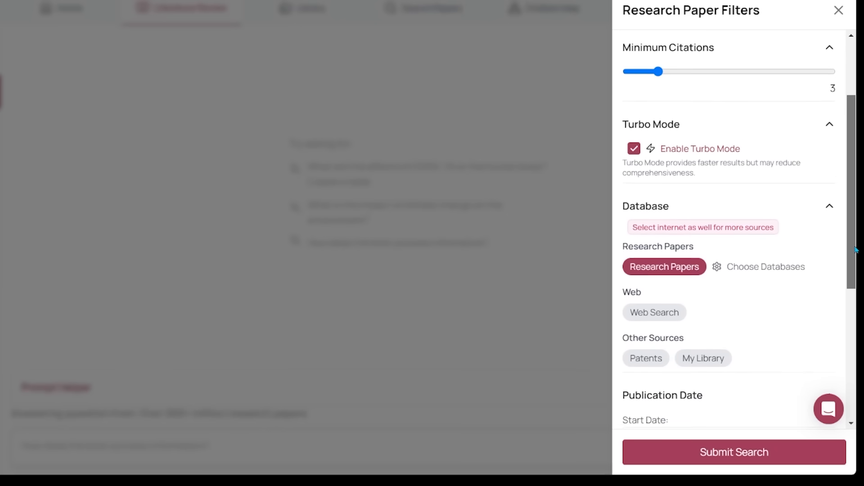
scroll(down, 3)
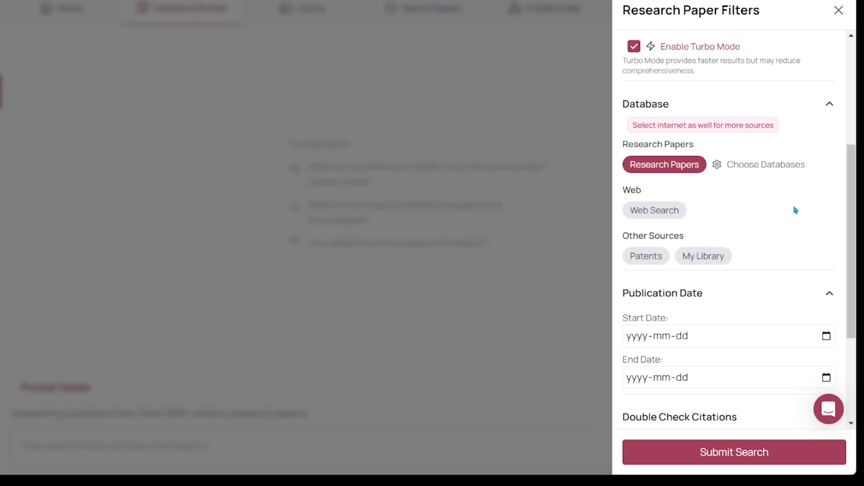
mouse_move(654, 211)
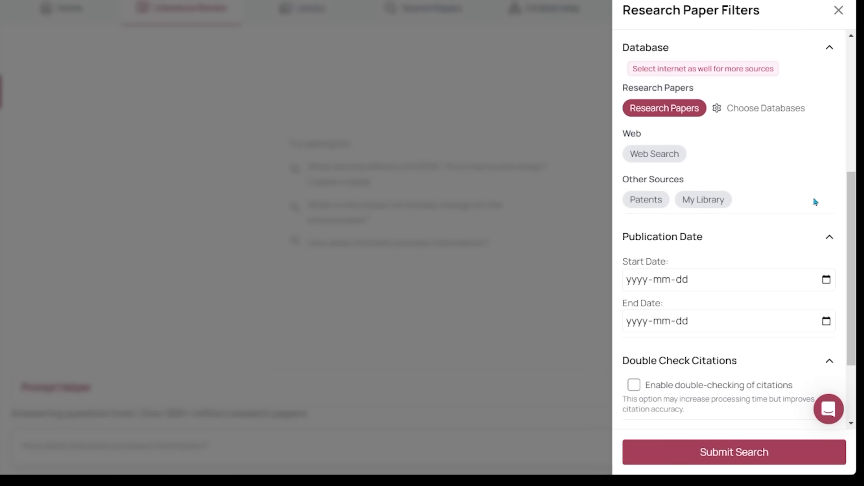
mouse_move(665, 225)
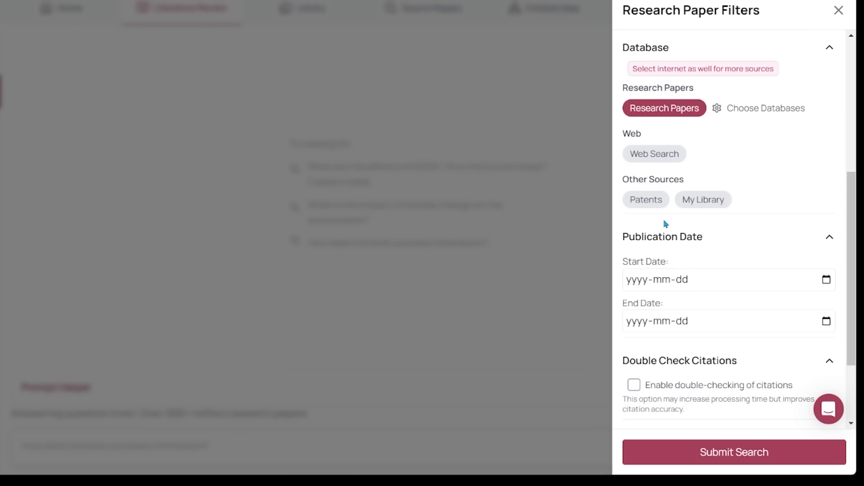
mouse_move(792, 219)
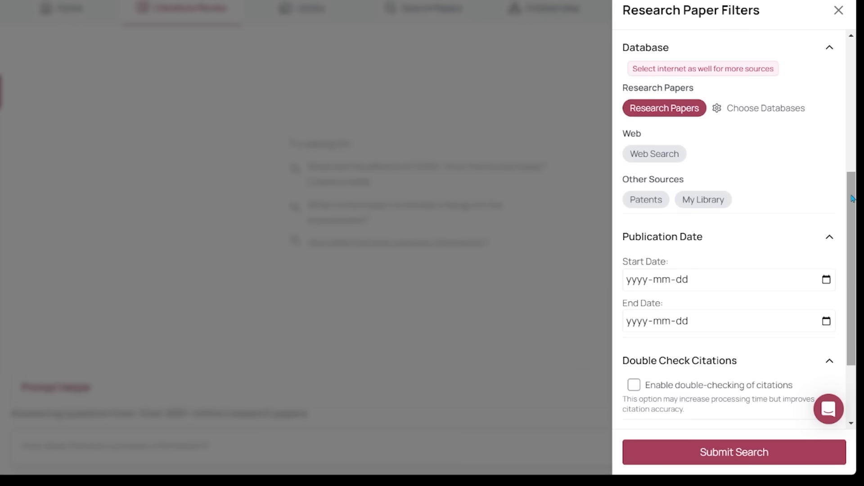
scroll(down, 3)
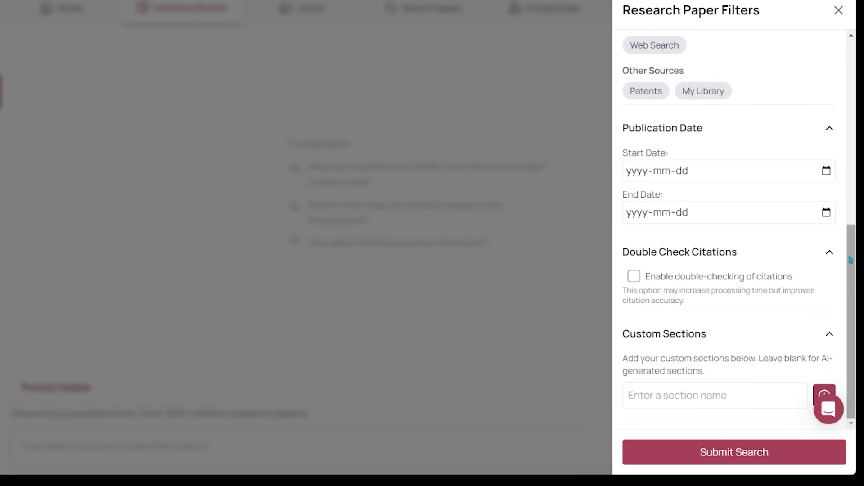
mouse_move(733, 315)
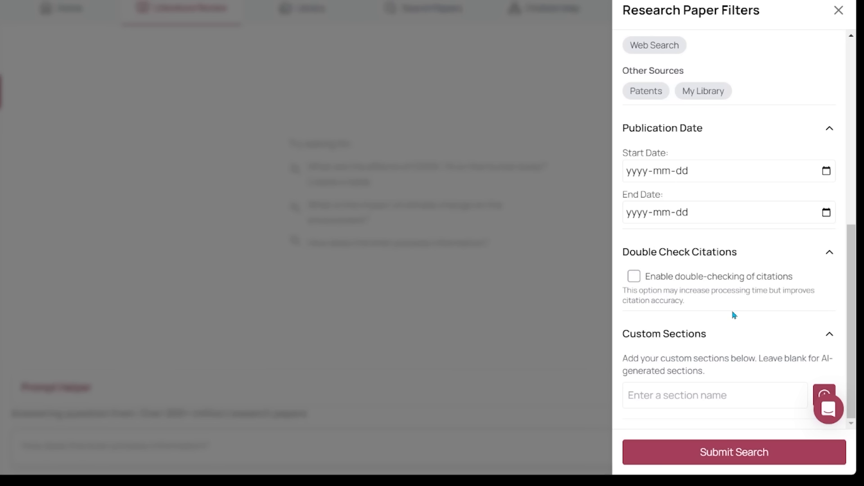
mouse_move(726, 458)
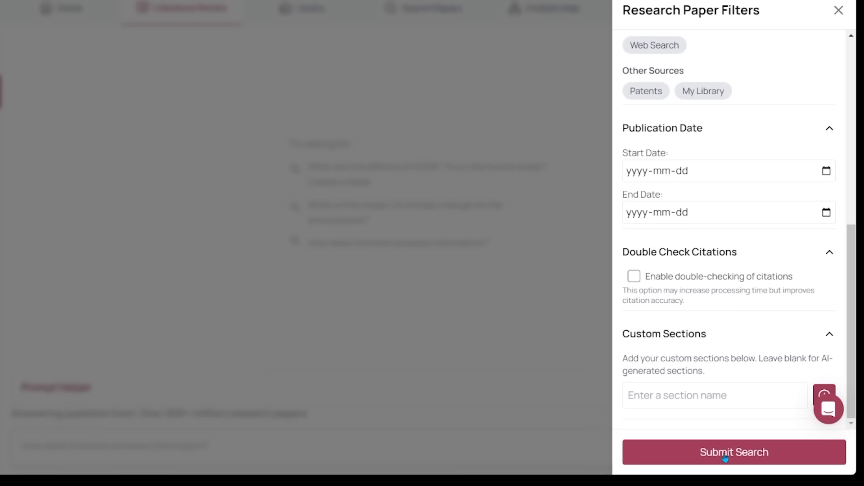
- Submit the search and review the generated answer on how the brain processes information with its sources
click(734, 452)
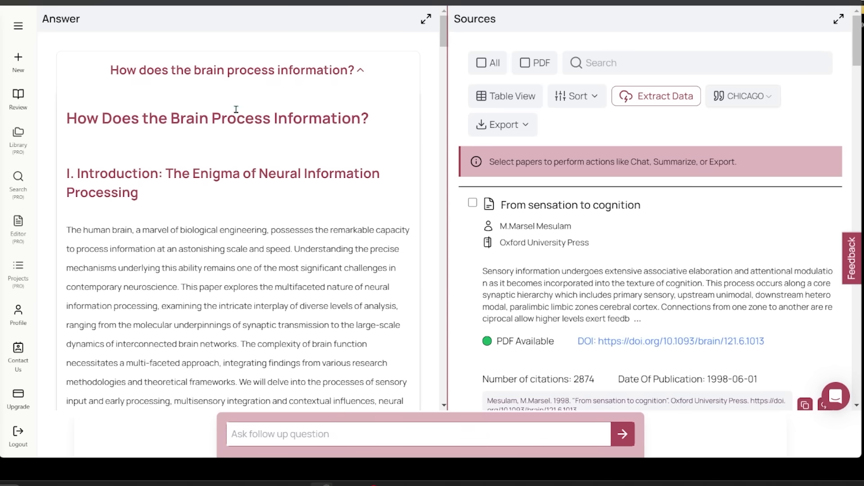
mouse_move(842, 40)
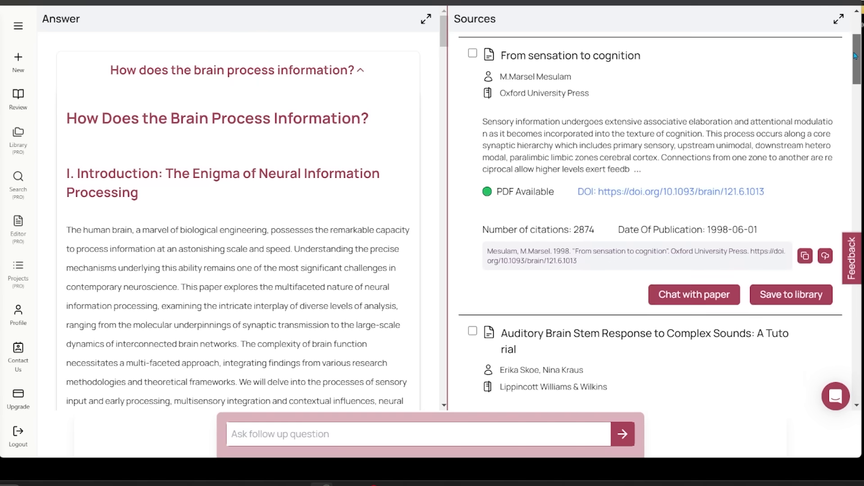
scroll(down, 3)
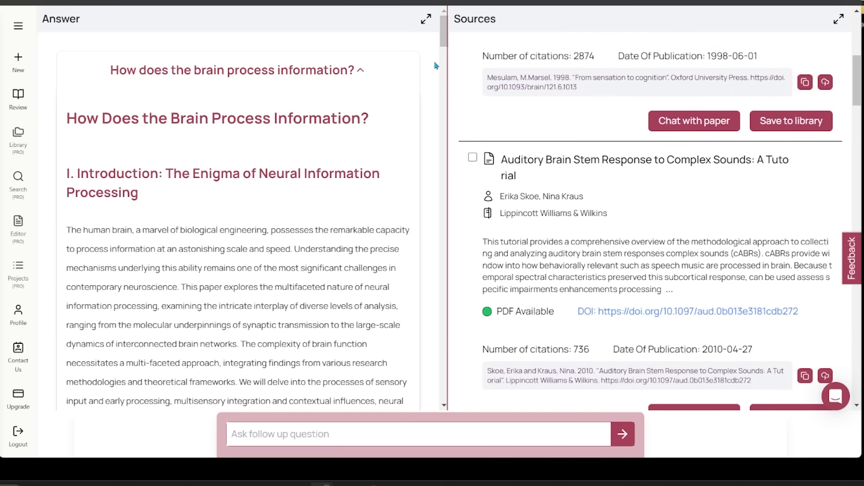
scroll(down, 3)
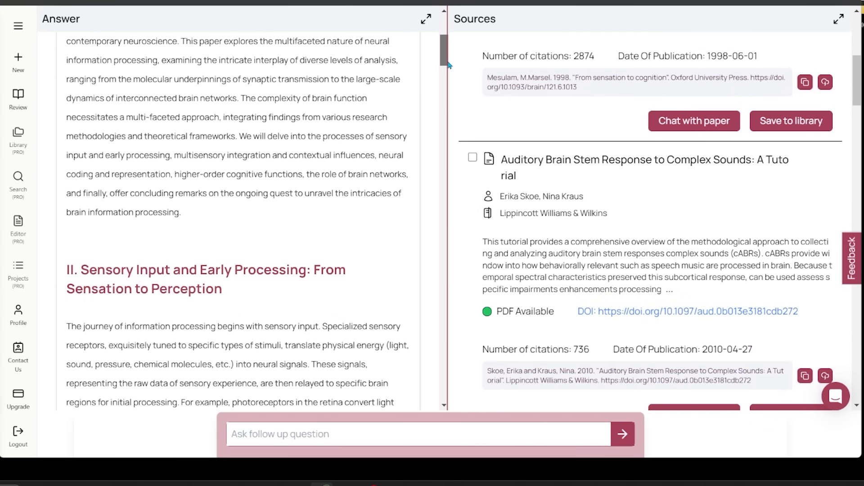
scroll(down, 3)
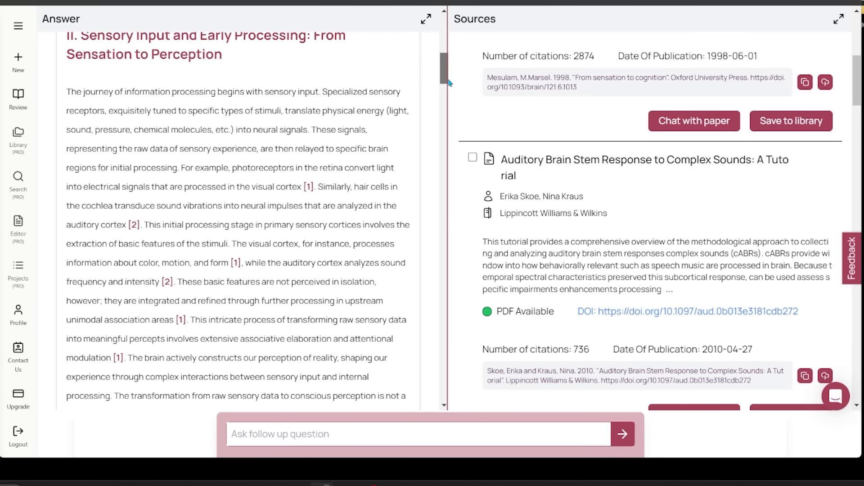
scroll(down, 3)
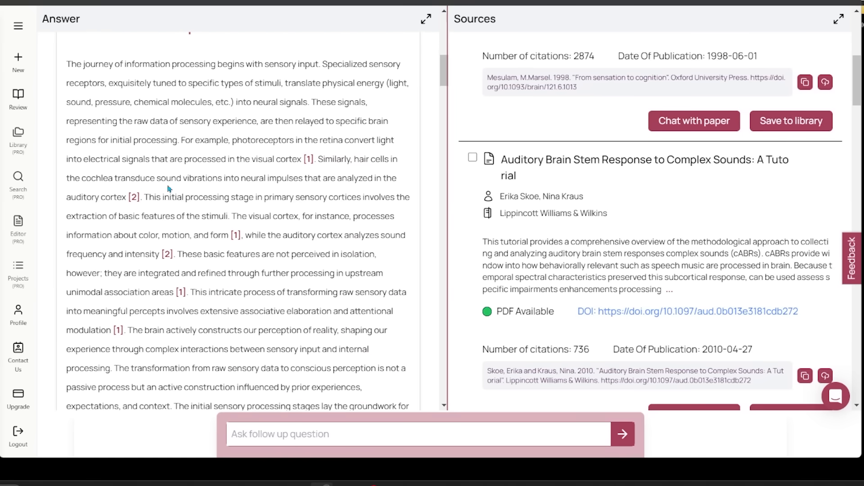
mouse_move(200, 284)
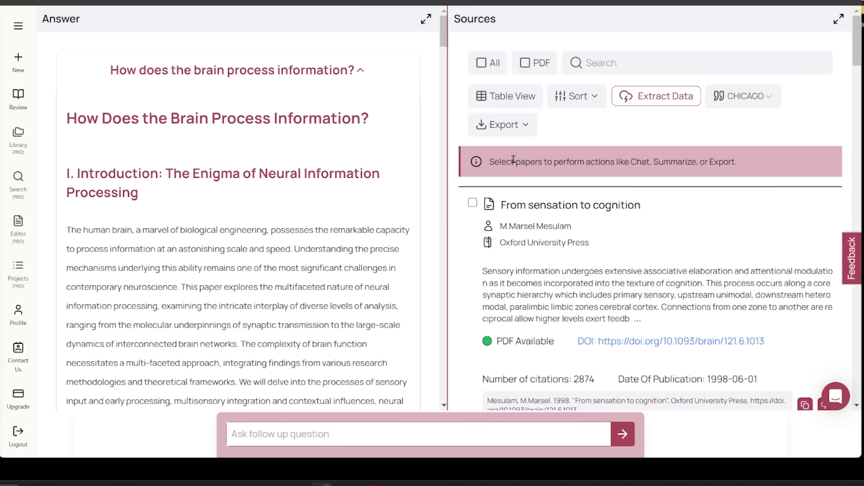
click(505, 96)
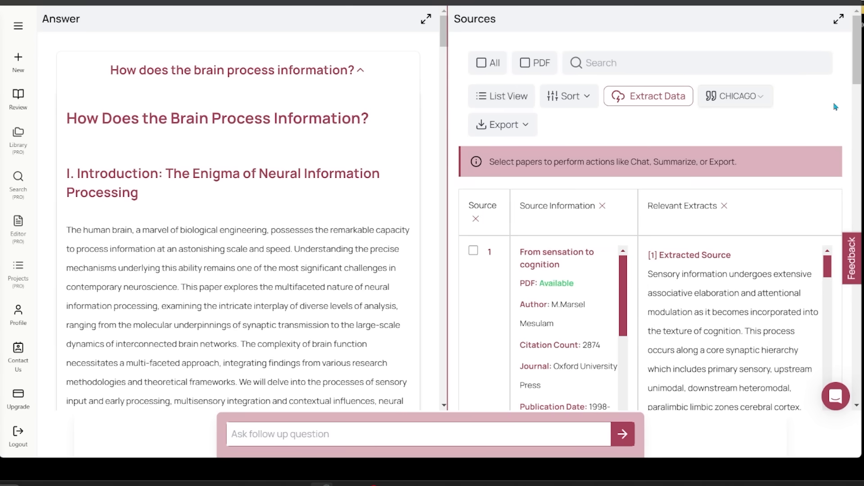
click(501, 96)
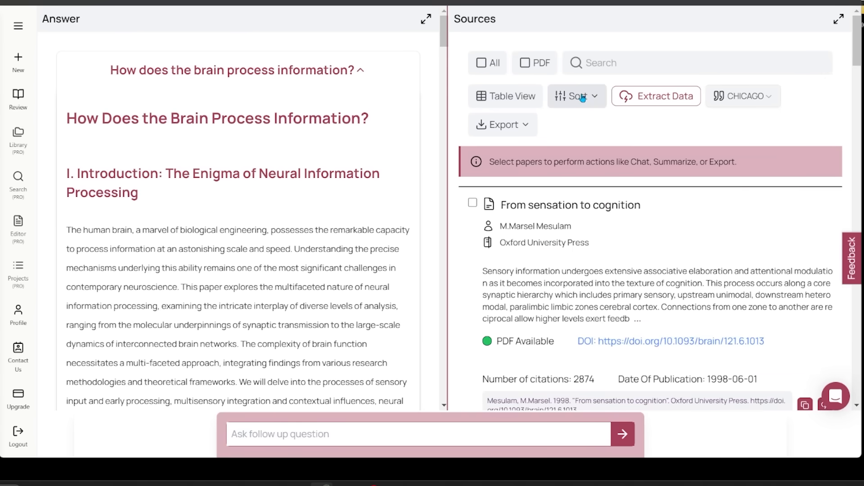
click(741, 96)
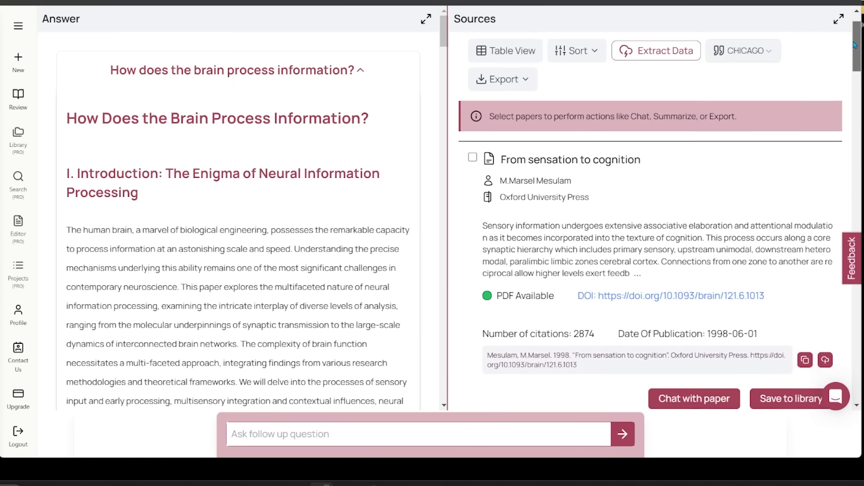
scroll(down, 3)
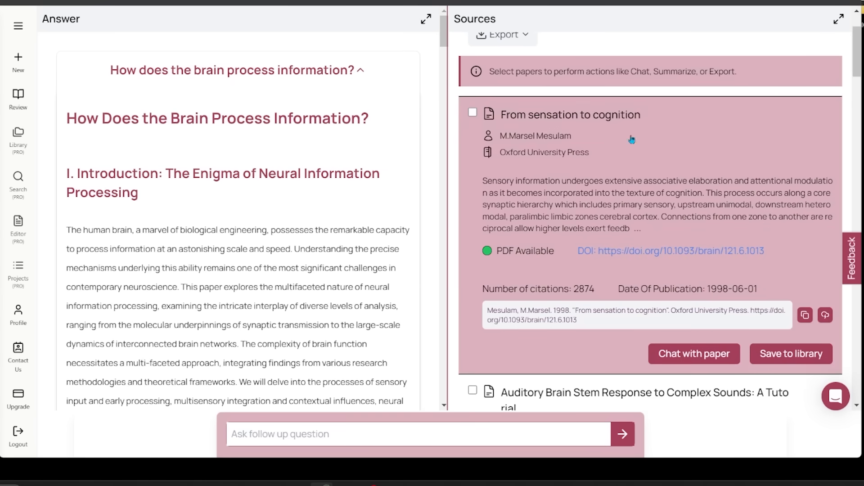
mouse_move(526, 277)
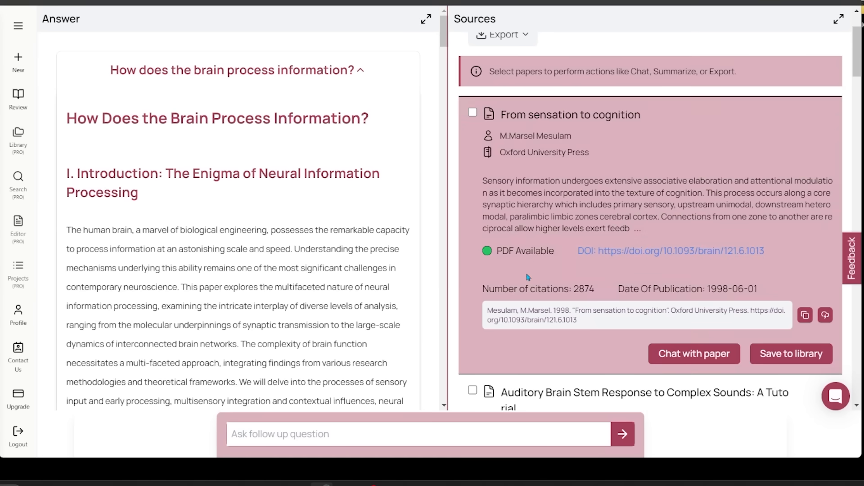
mouse_move(570, 153)
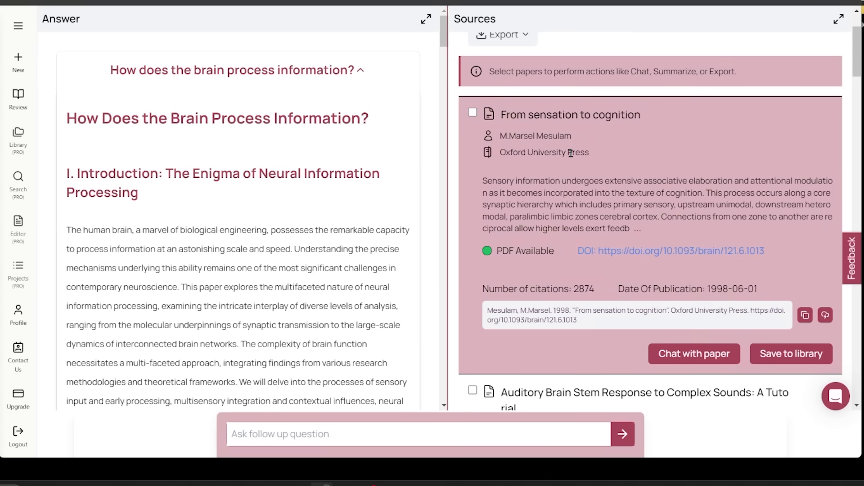
mouse_move(594, 299)
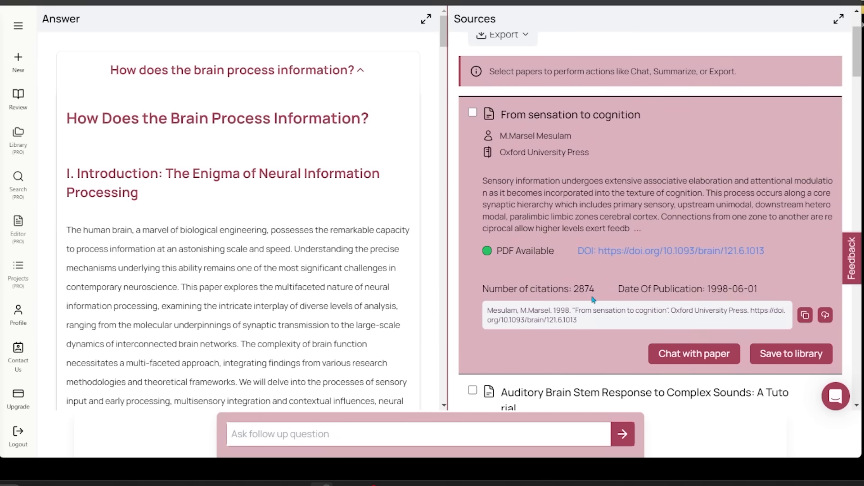
mouse_move(693, 357)
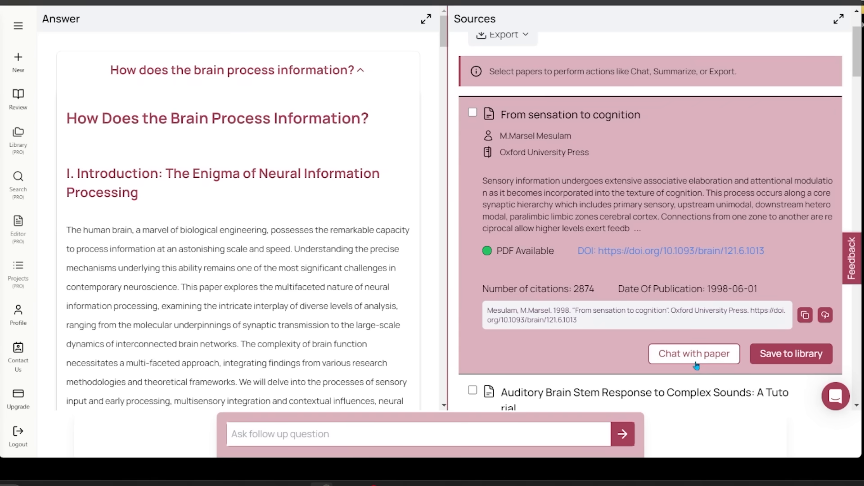
mouse_move(803, 354)
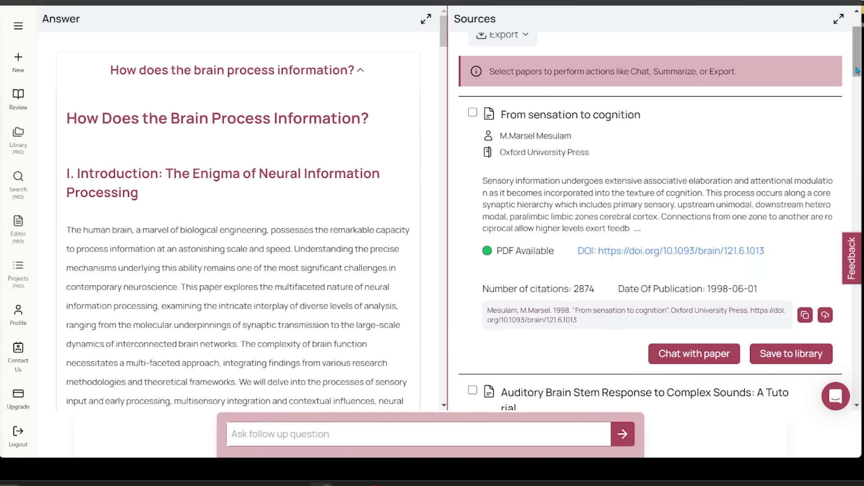
scroll(down, 3)
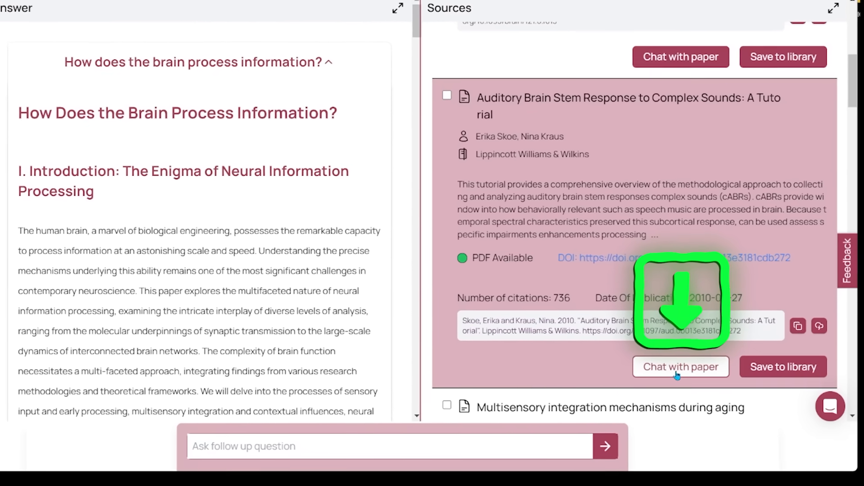
- Start a paper chat on the Auditory Brain Stem Response tutorial and request an explanation of its selected abstract
click(680, 366)
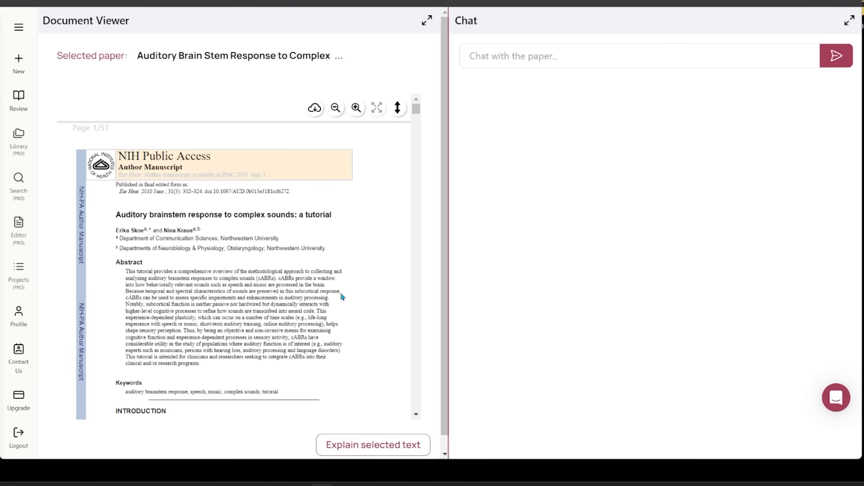
mouse_move(373, 286)
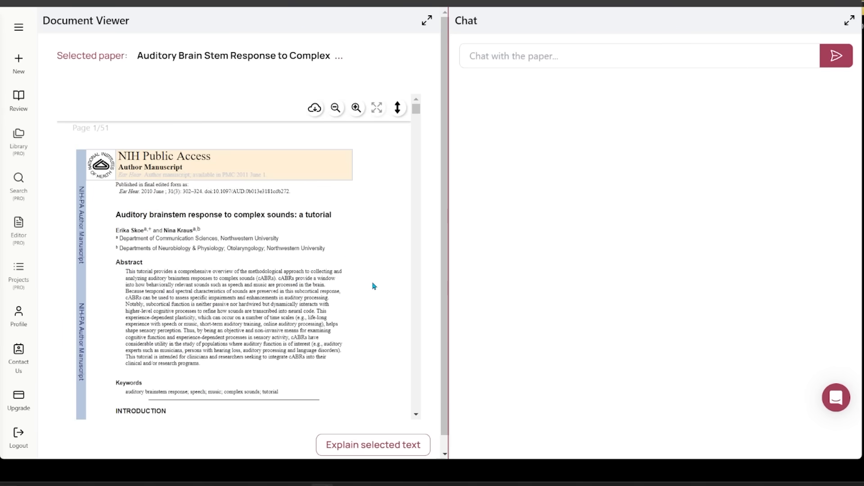
mouse_move(380, 282)
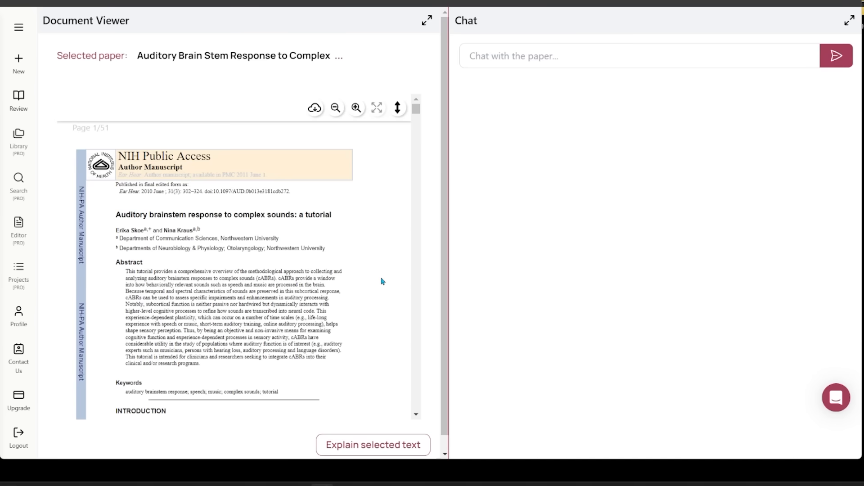
mouse_move(432, 266)
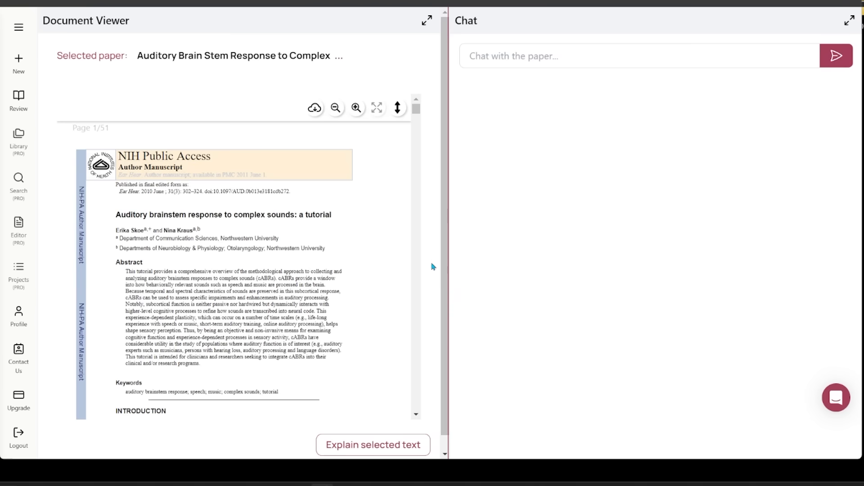
click(373, 444)
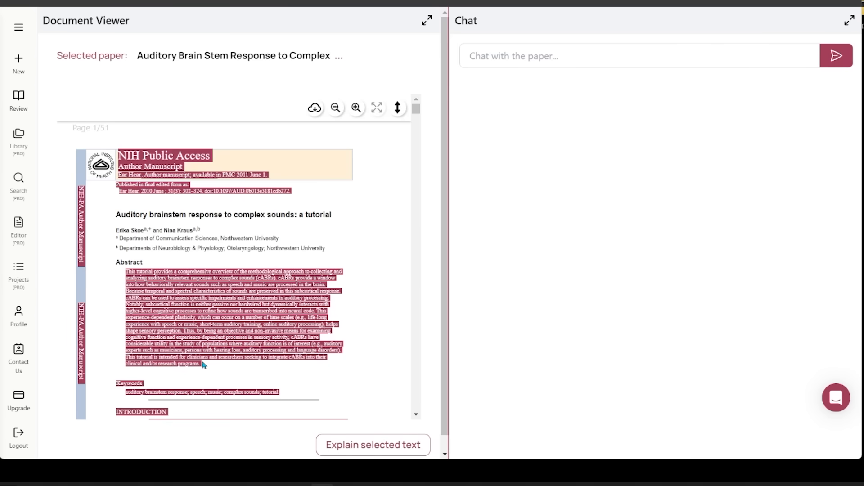
click(373, 444)
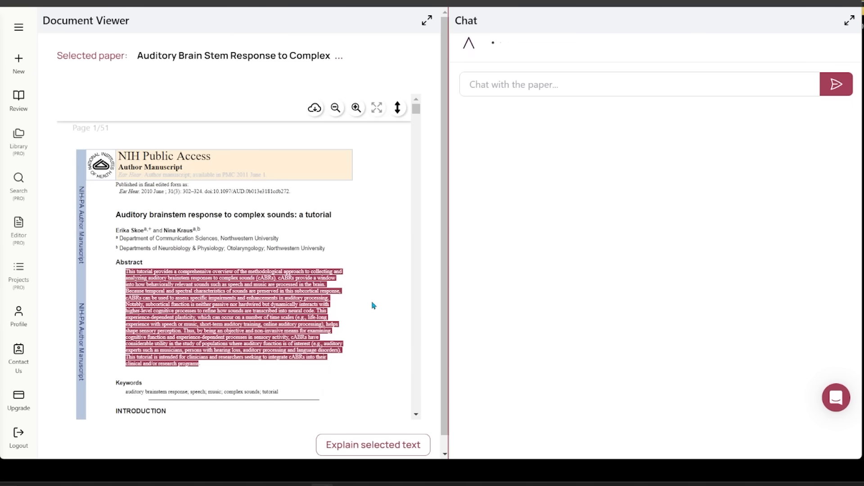
click(372, 444)
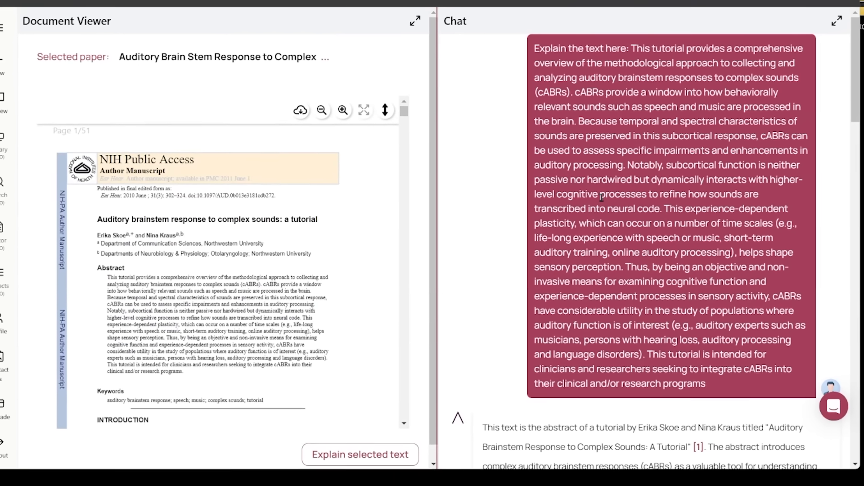
- Read through the AI explanation of the abstract down to its Chicago-style citation
scroll(down, 3)
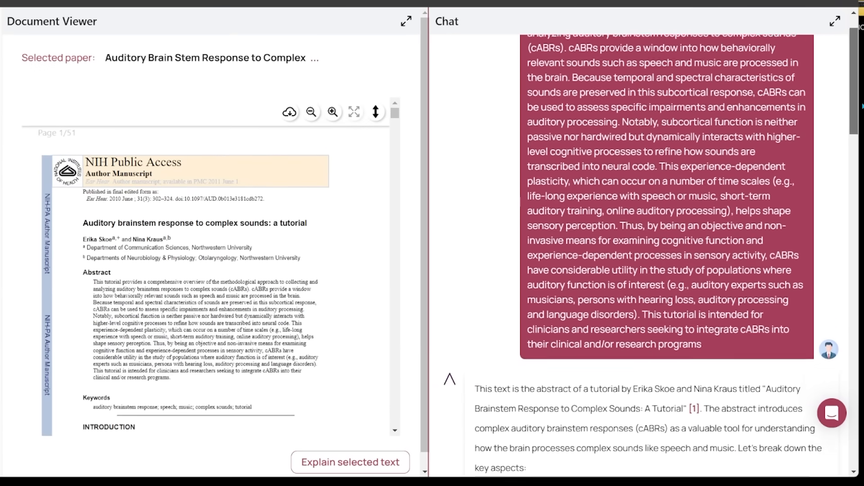
scroll(down, 3)
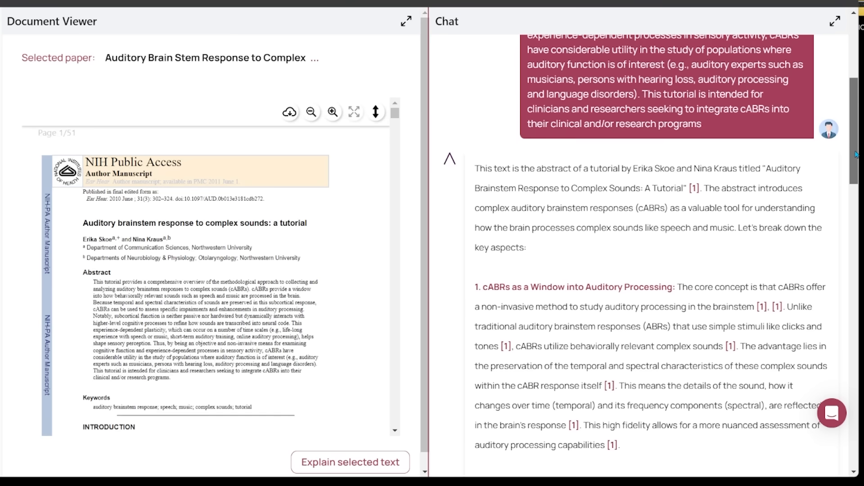
scroll(down, 3)
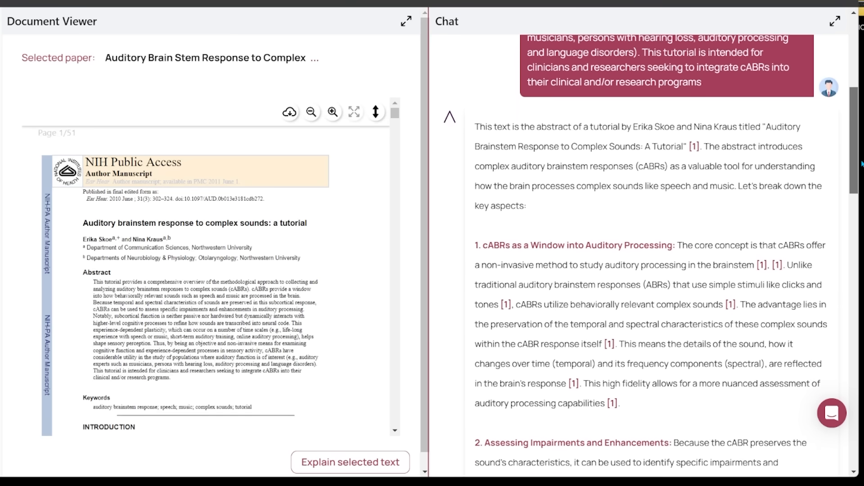
scroll(down, 3)
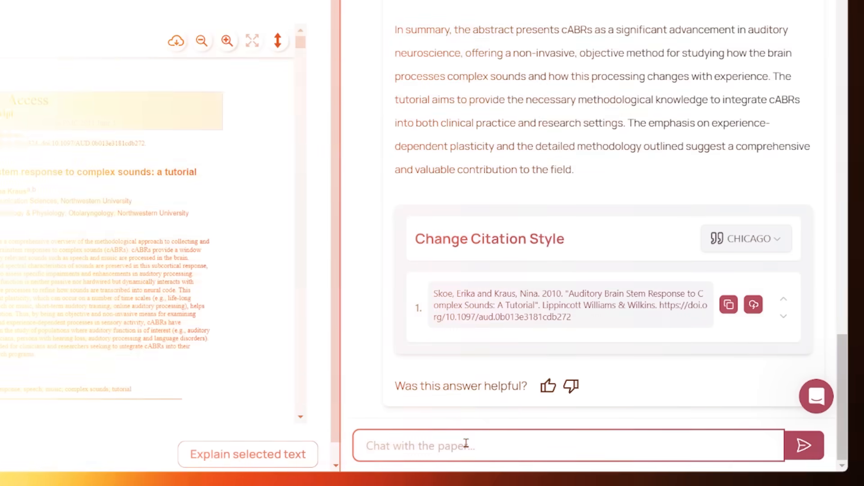
- Ask the paper chat to summarize the source in 1 sentence
text(Summa)
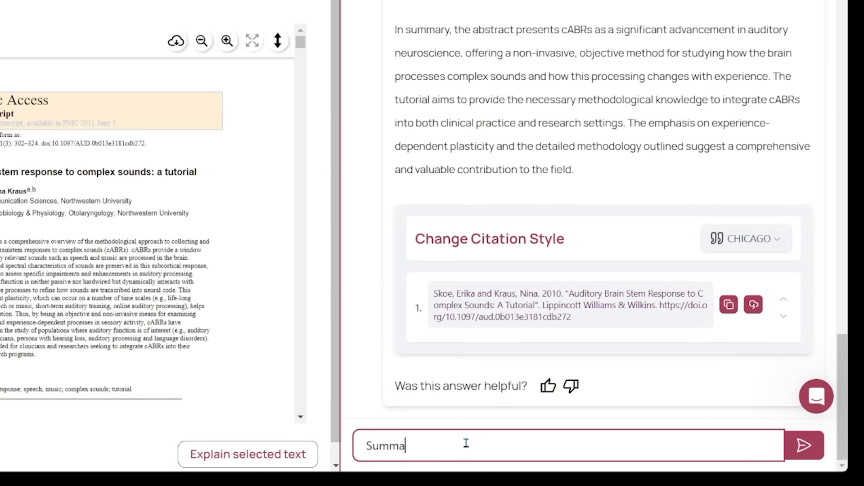
text(rize the so)
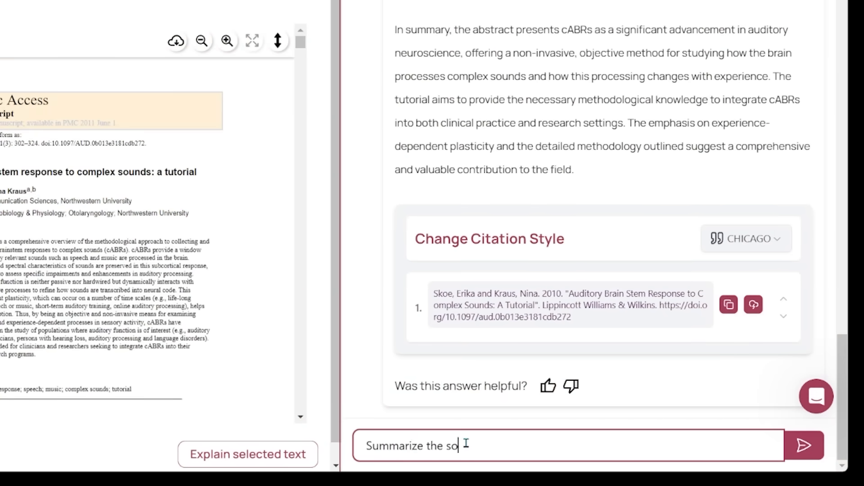
text(urce in 1)
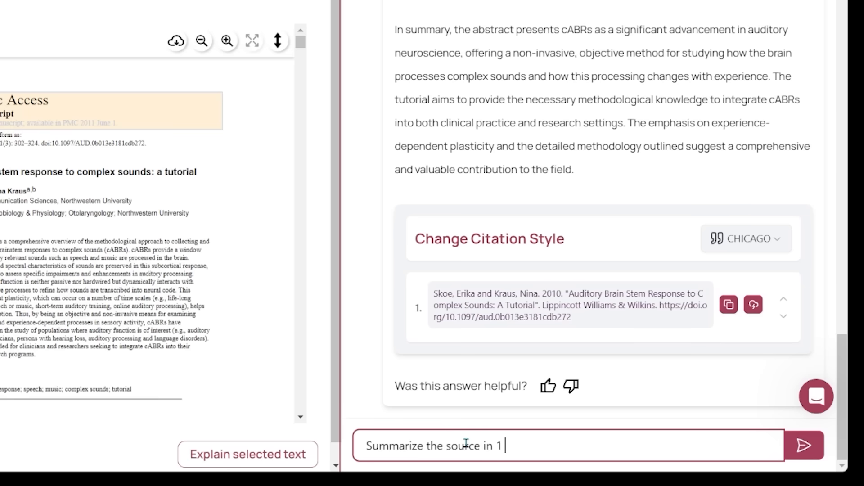
click(803, 445)
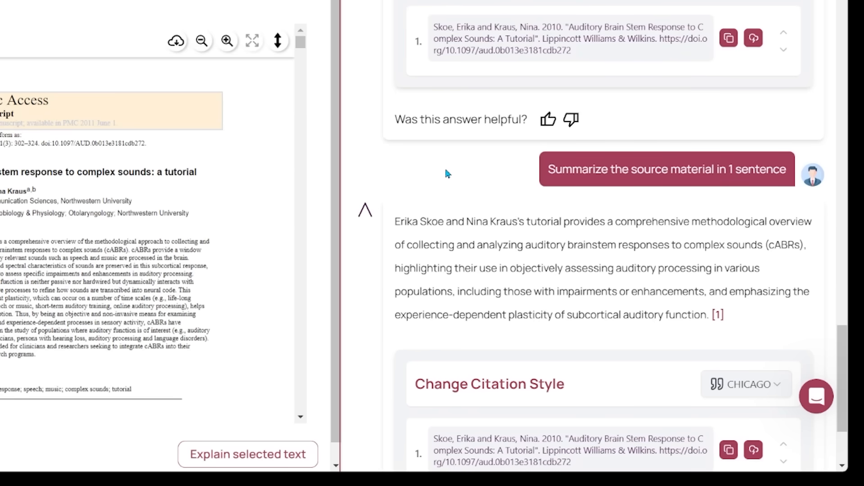
mouse_move(556, 246)
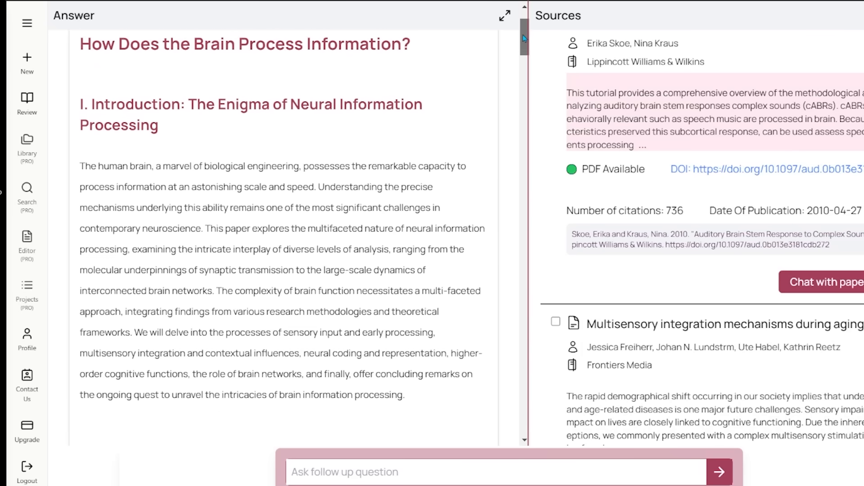
scroll(down, 3)
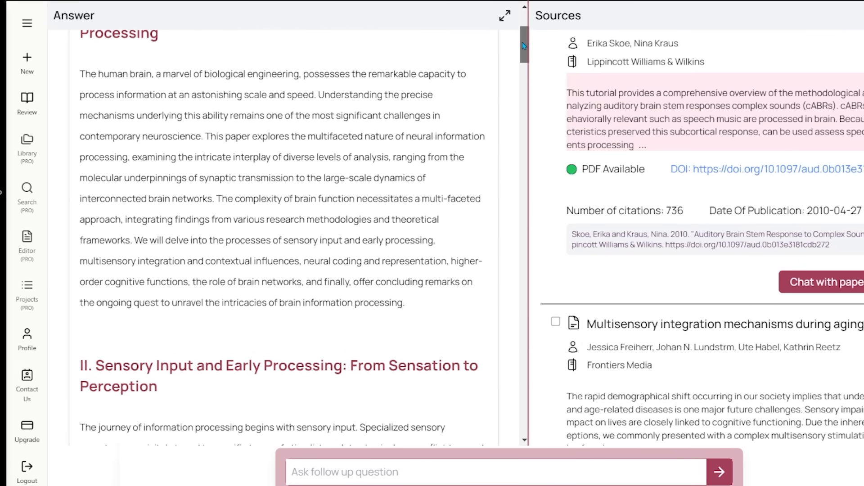
scroll(down, 3)
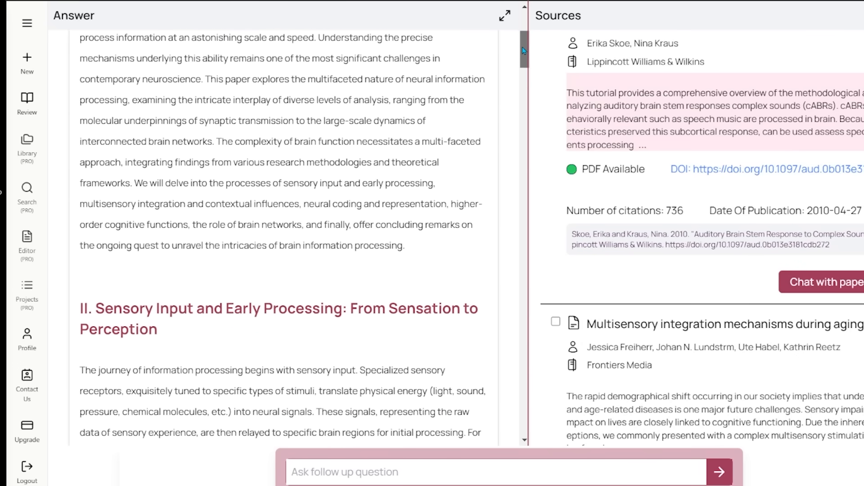
scroll(up, 3)
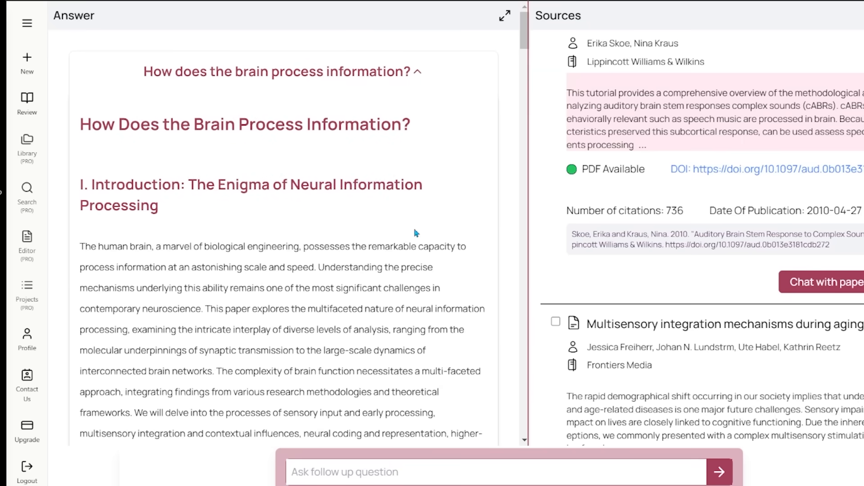
scroll(down, 3)
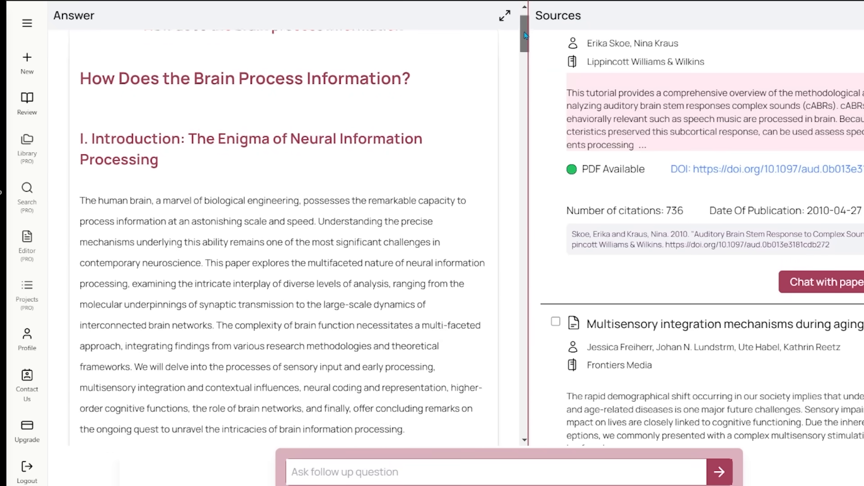
scroll(down, 3)
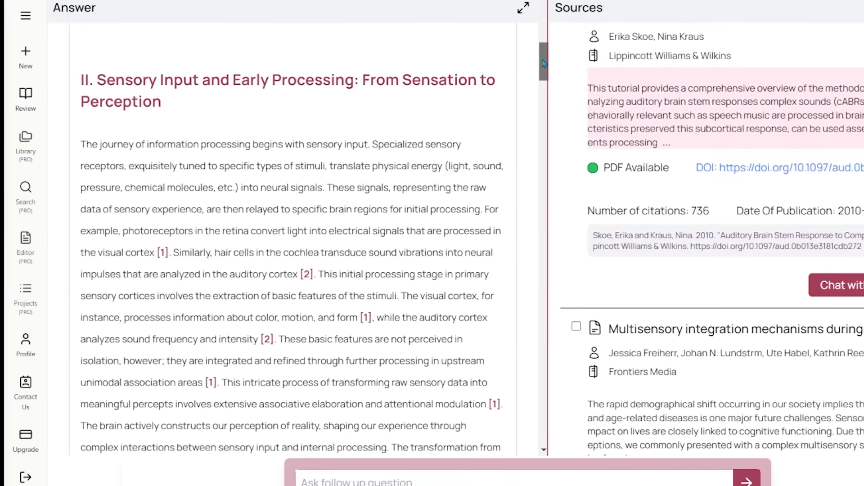
scroll(down, 3)
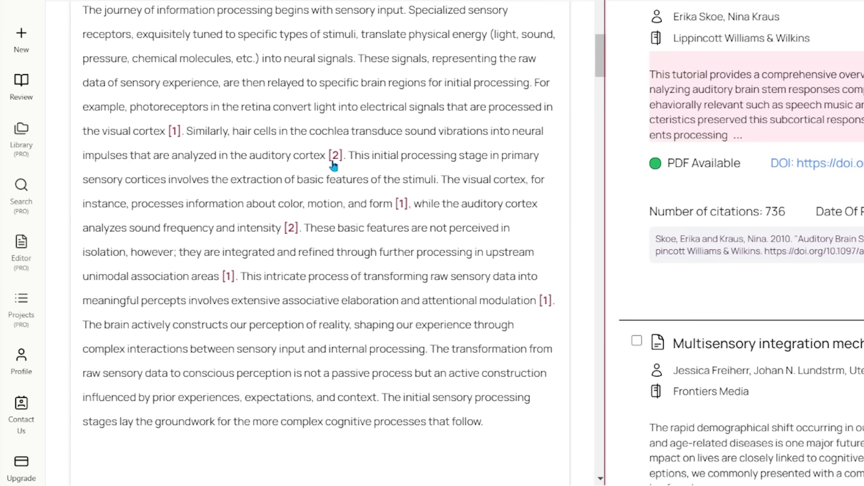
drag(217, 154, 327, 155)
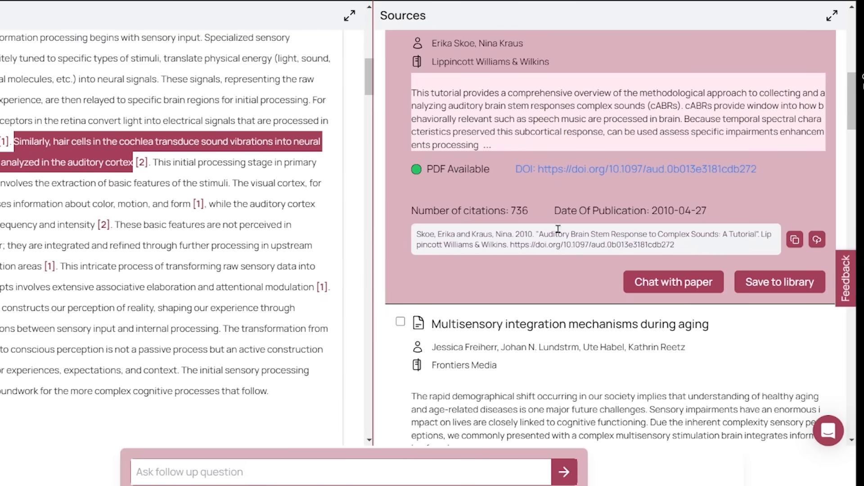
mouse_move(467, 231)
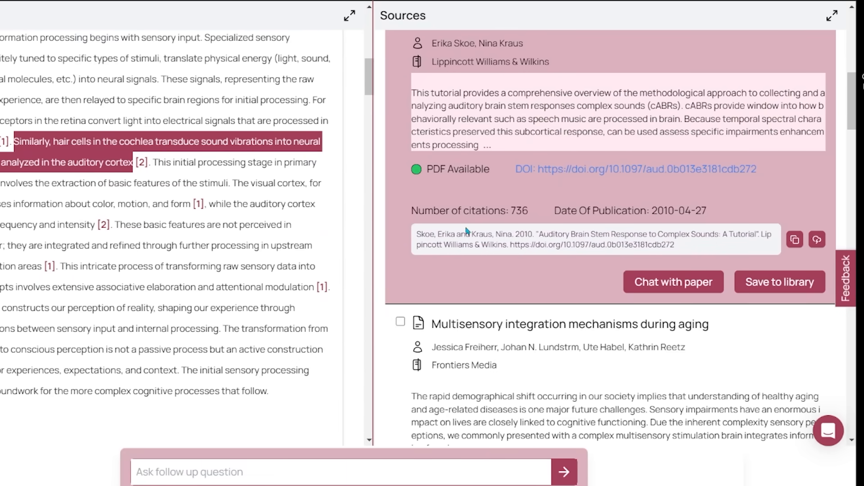
mouse_move(406, 207)
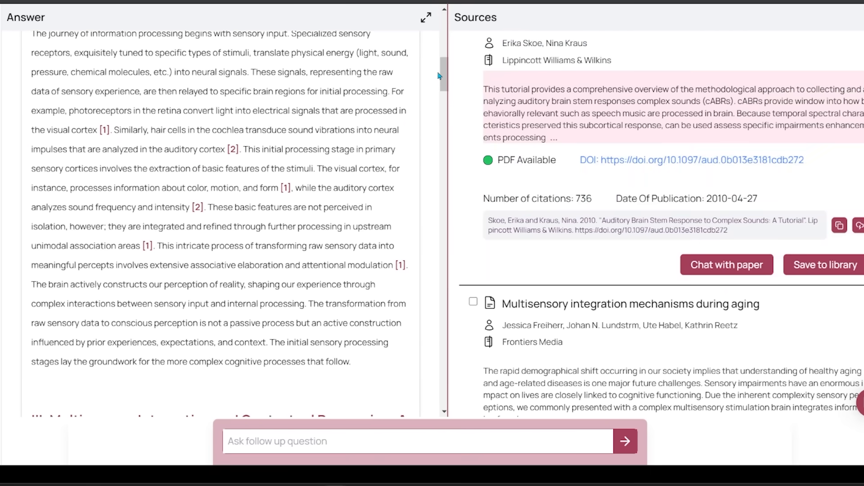
scroll(up, 3)
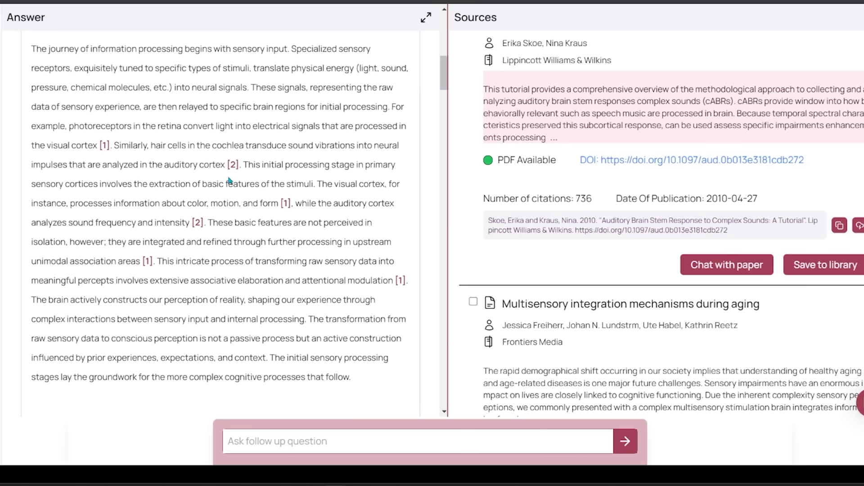
mouse_move(385, 140)
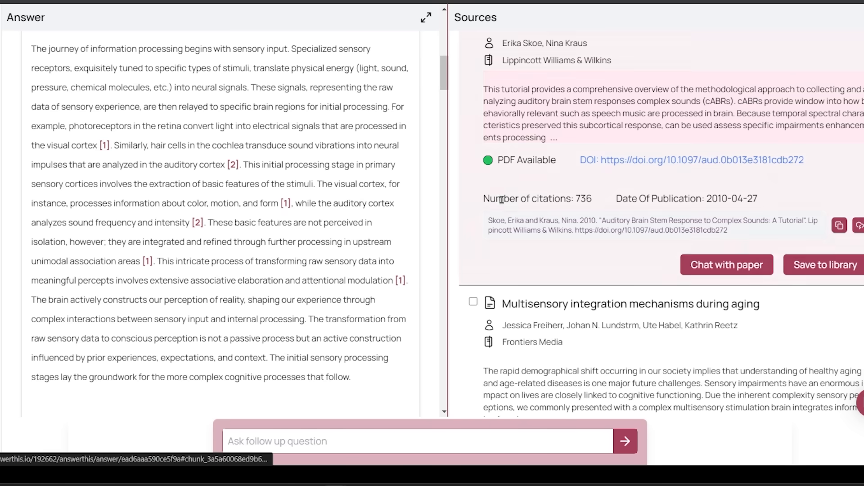
scroll(down, 3)
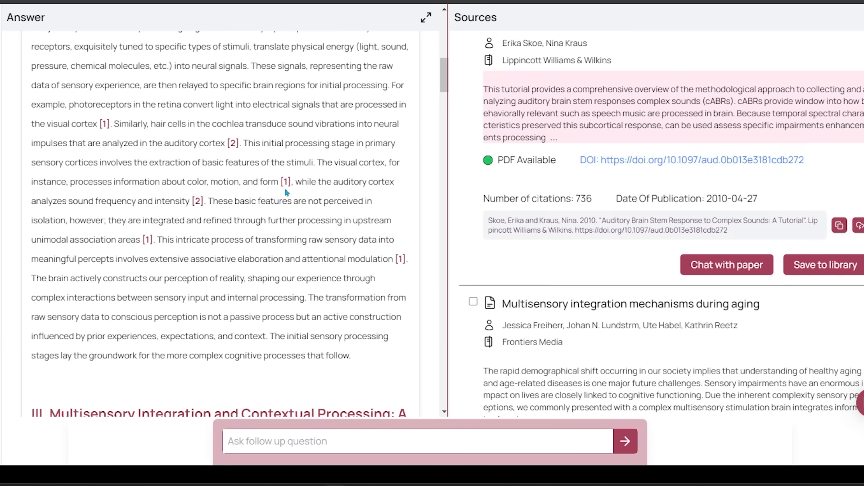
mouse_move(243, 148)
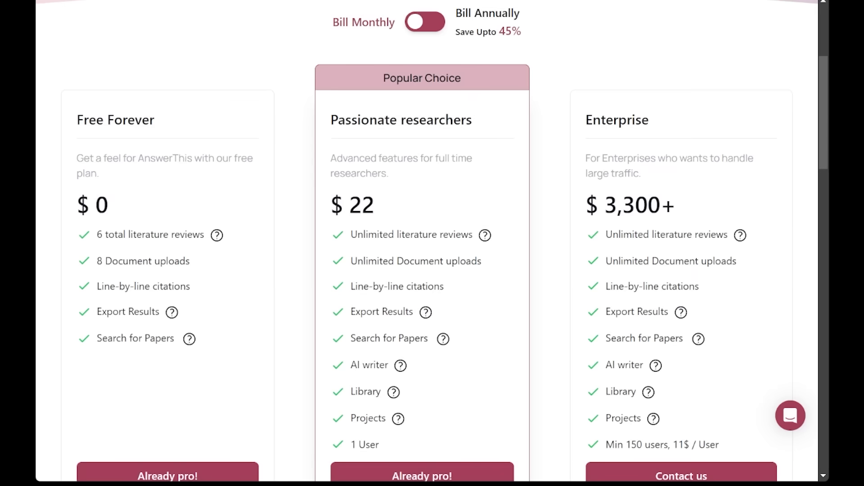
- Return to the new-review home after viewing the subscription plans
click(424, 21)
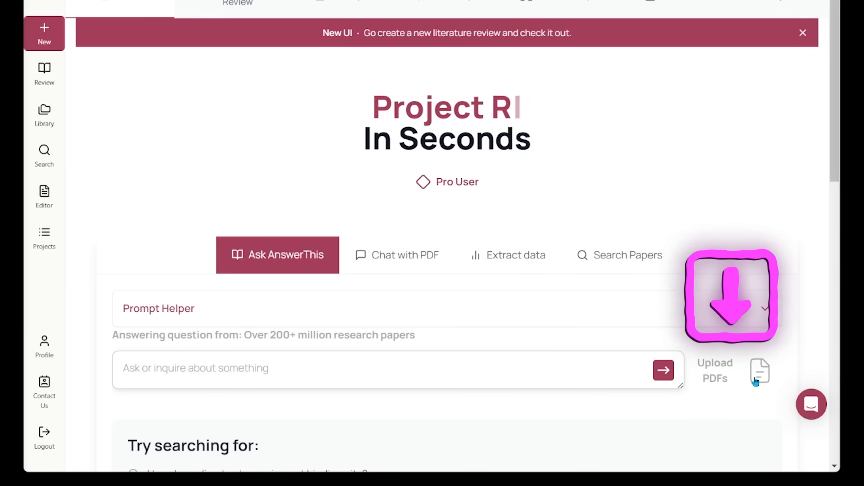
- Upload GREEK GOD.pdf and enter the prompt 'Please summarize this workoutplan'
click(714, 370)
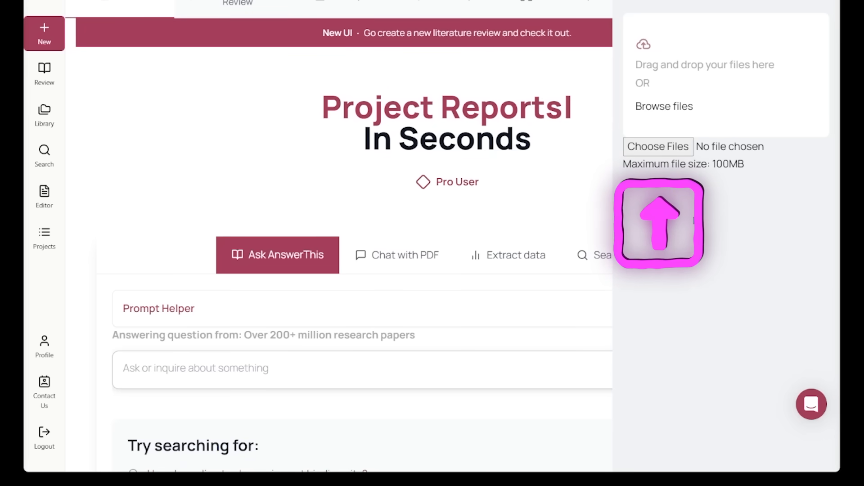
click(657, 146)
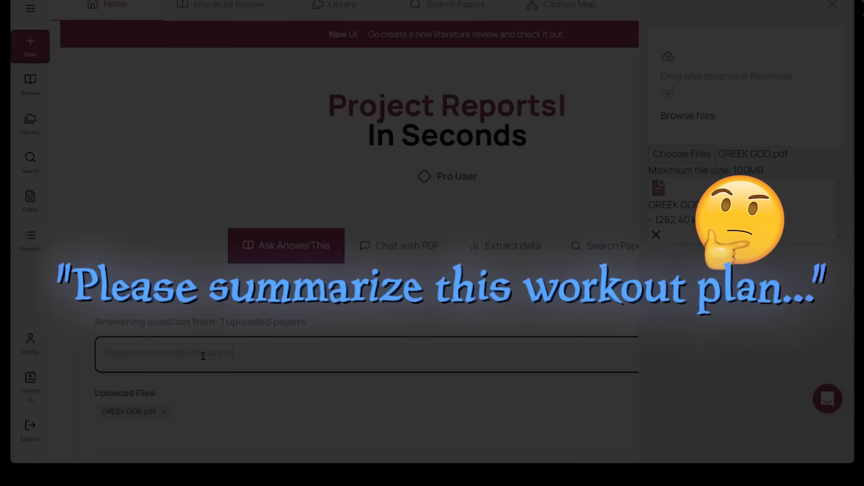
text(Please summarize this workoutplan)
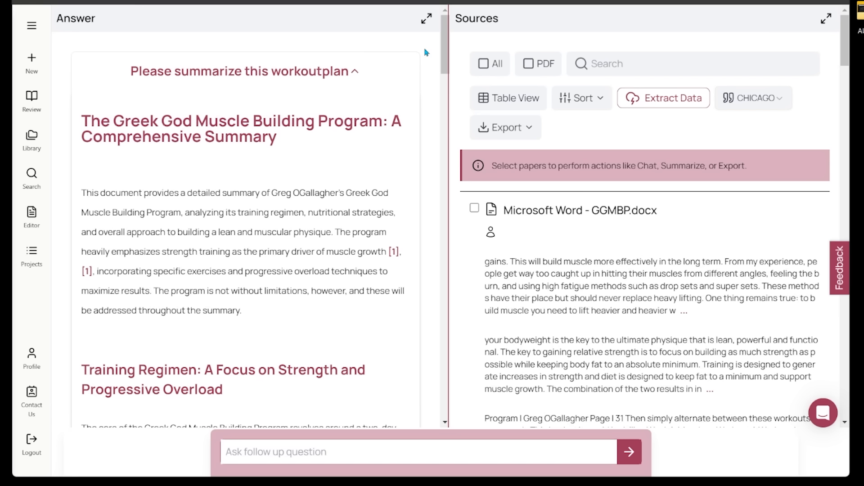
mouse_move(416, 176)
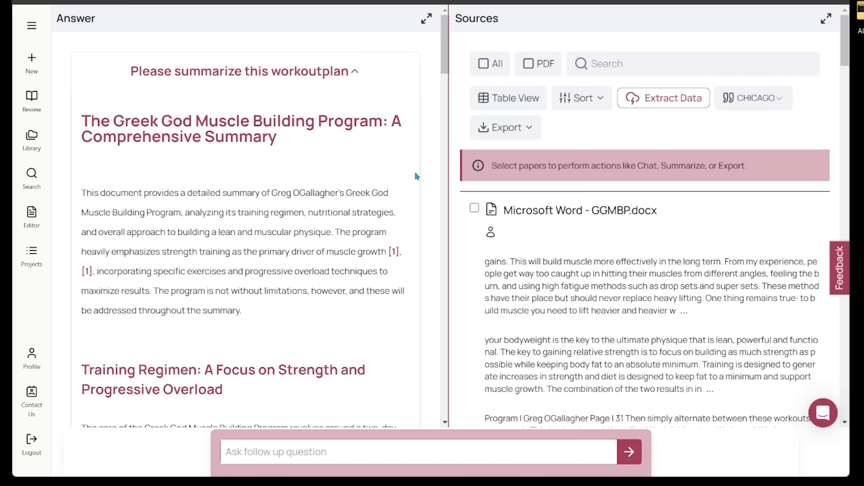
mouse_move(440, 172)
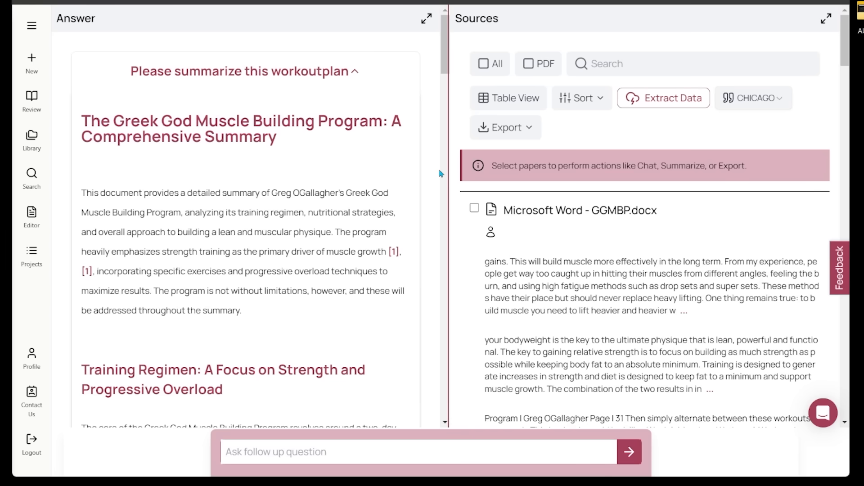
mouse_move(175, 133)
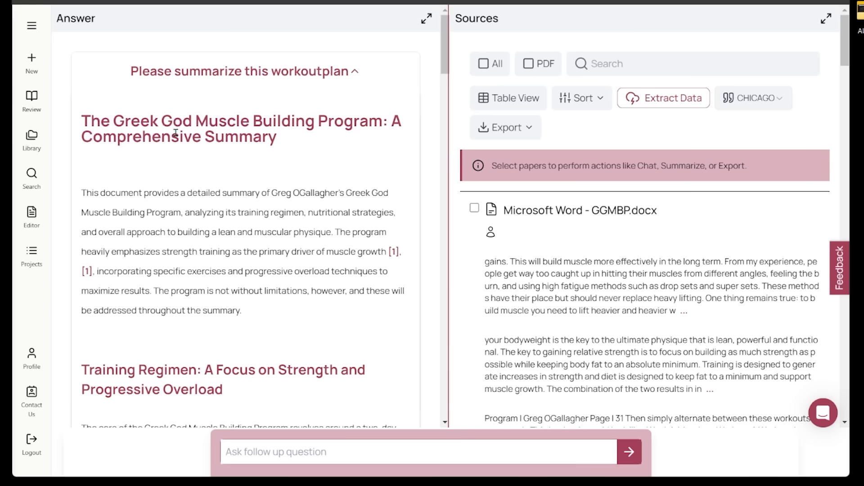
mouse_move(236, 156)
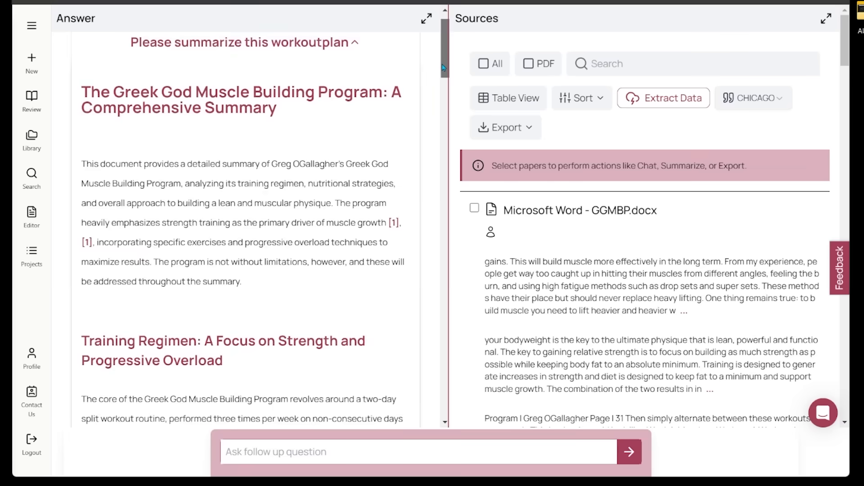
- Read through the generated summary sections of the Greek God Muscle Building Program
scroll(down, 3)
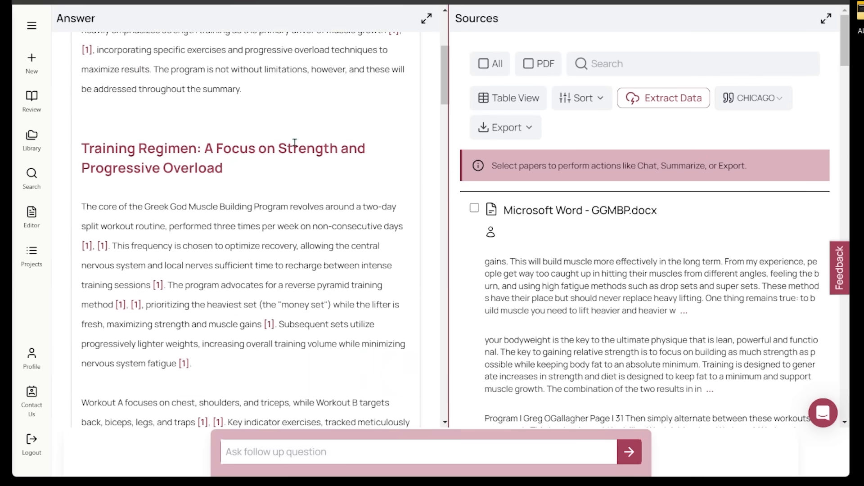
scroll(down, 3)
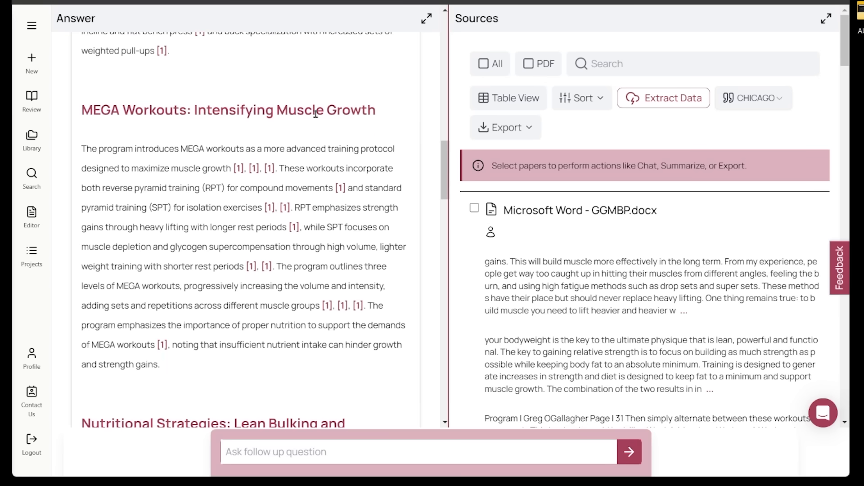
scroll(down, 3)
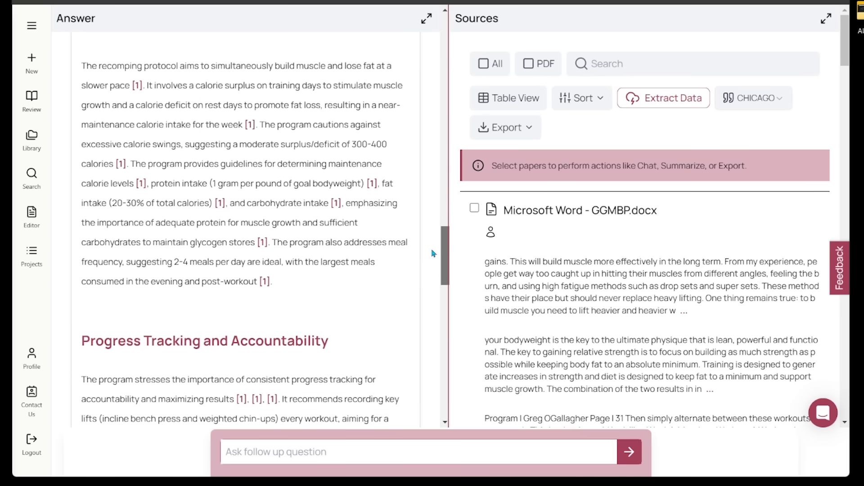
scroll(down, 3)
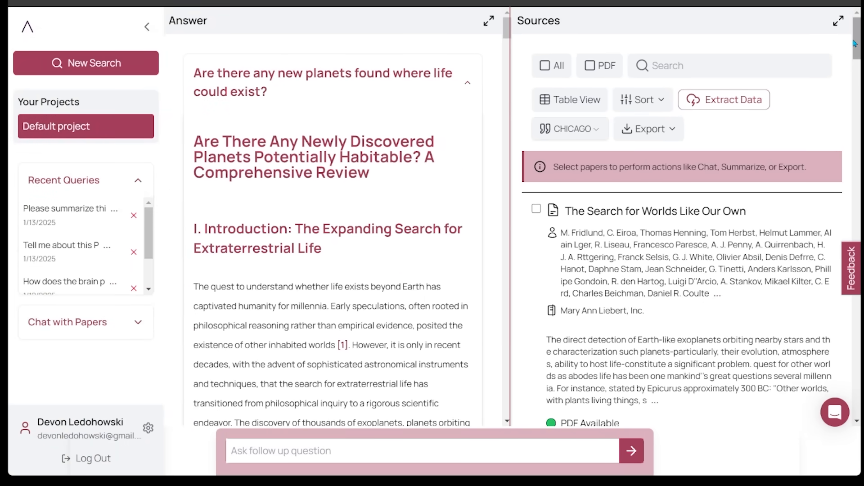
- Save The Search for Worlds Like Our Own from Sources and view it in the Library
scroll(down, 3)
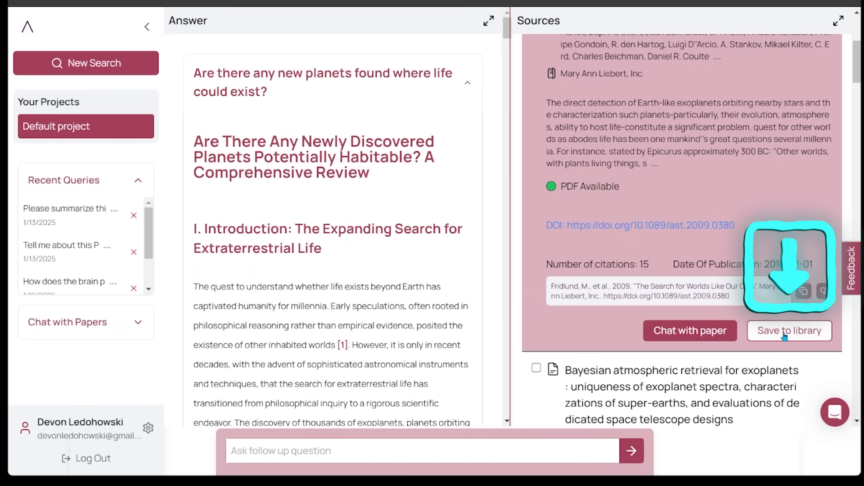
click(789, 331)
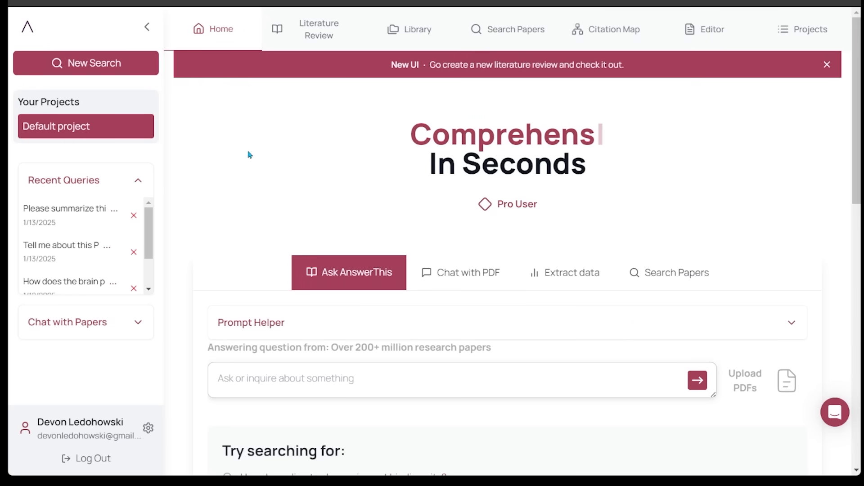
mouse_move(416, 29)
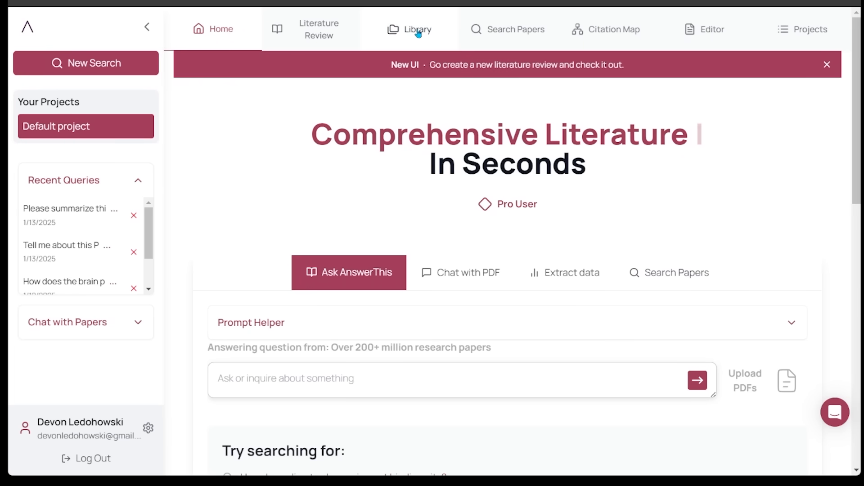
click(410, 29)
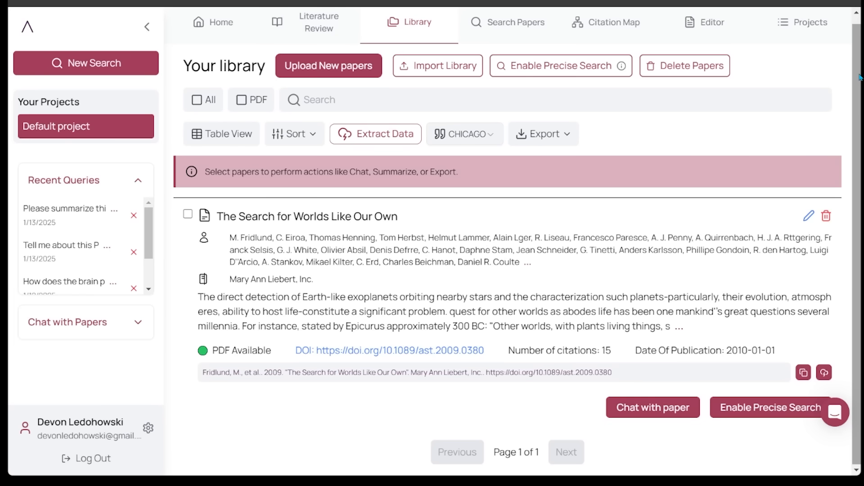
- Move to the Editor holding the ISS paragraph and expand the AI Features list
click(704, 22)
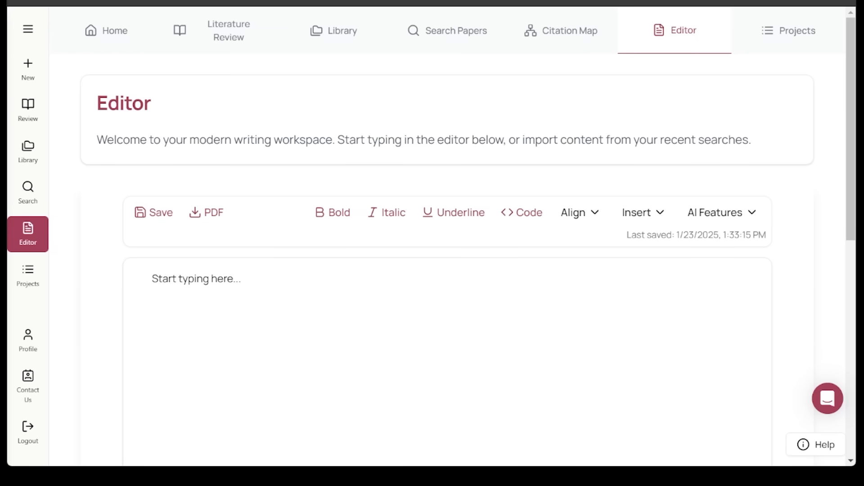
scroll(down, 3)
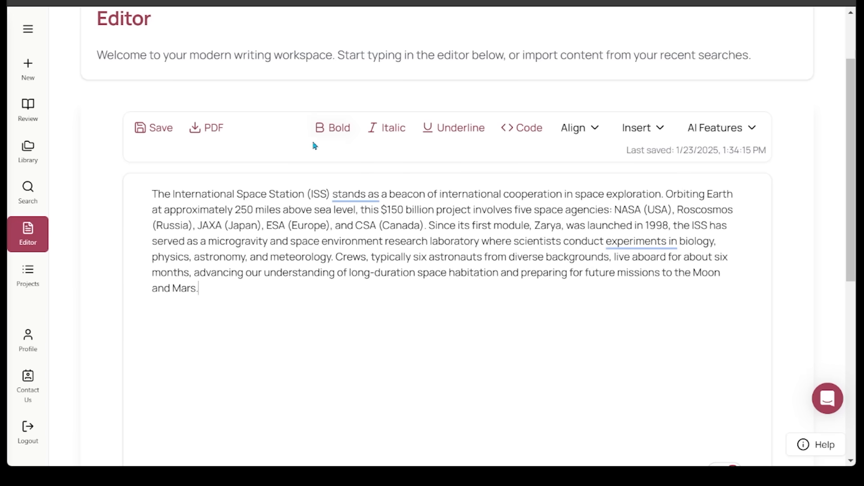
mouse_move(355, 163)
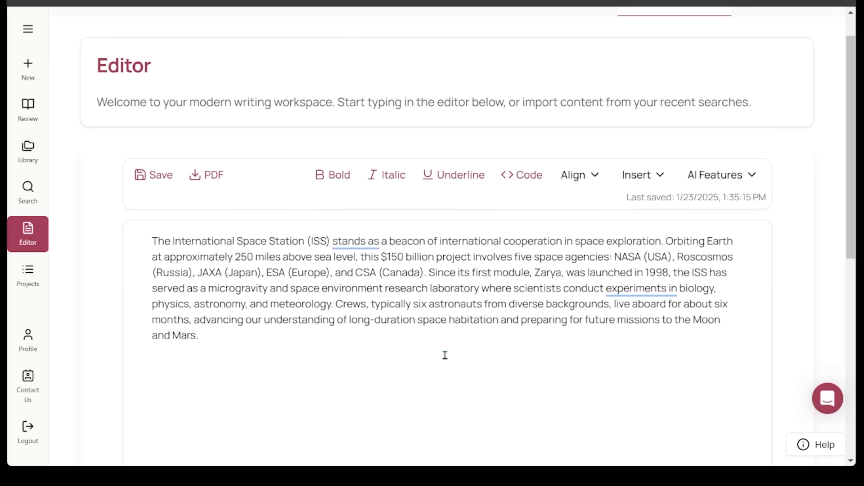
click(720, 175)
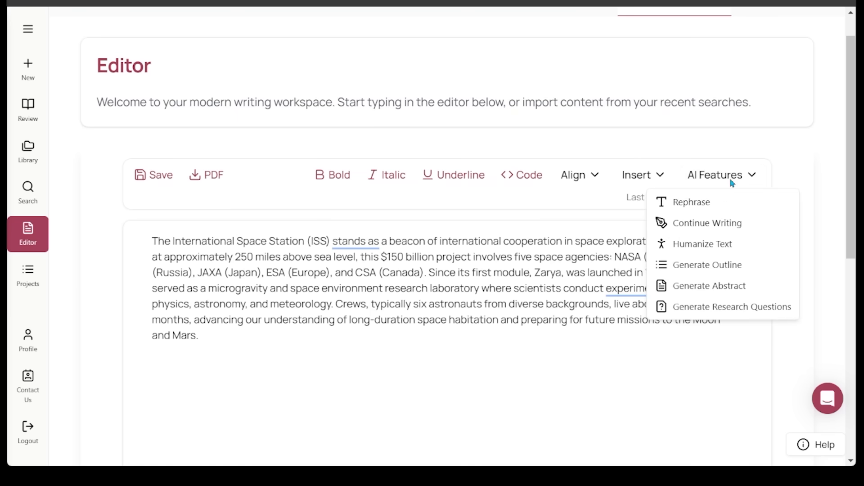
mouse_move(770, 228)
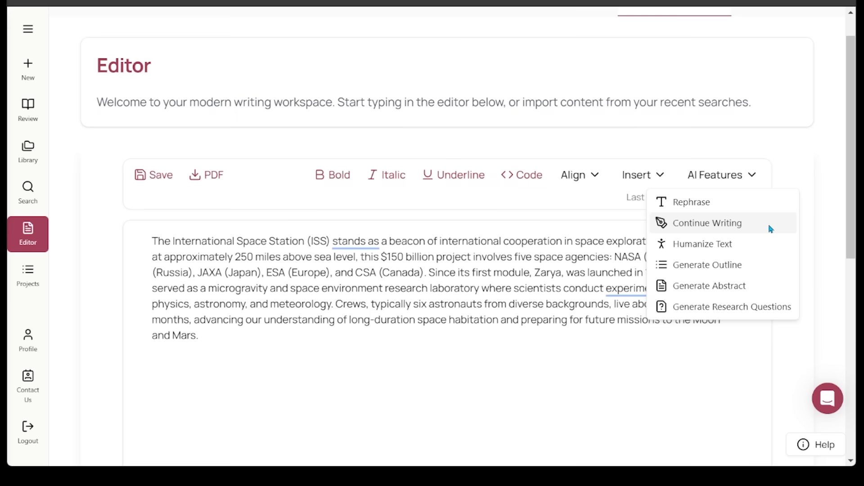
mouse_move(745, 277)
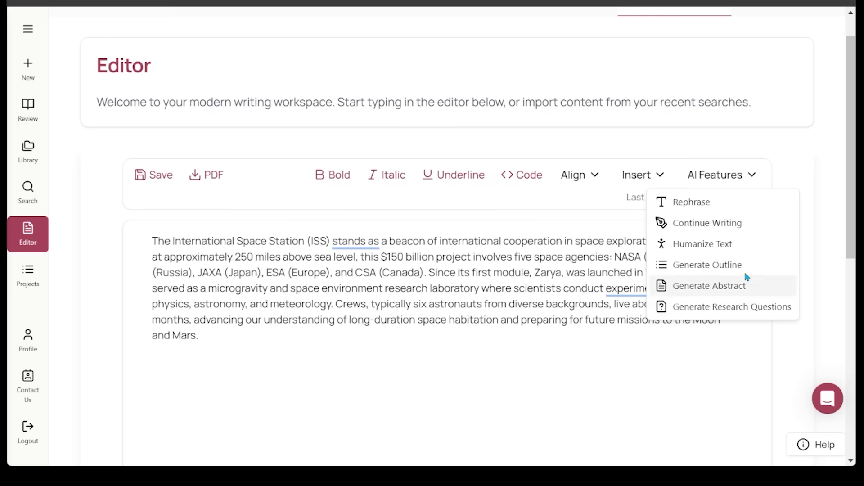
mouse_move(707, 265)
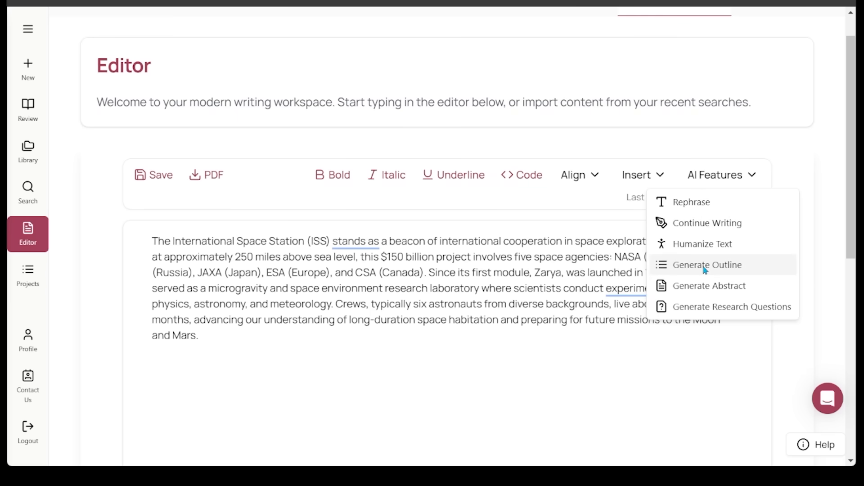
- Generate an outline from the ISS paragraph and apply the proposed changes to the document
click(707, 264)
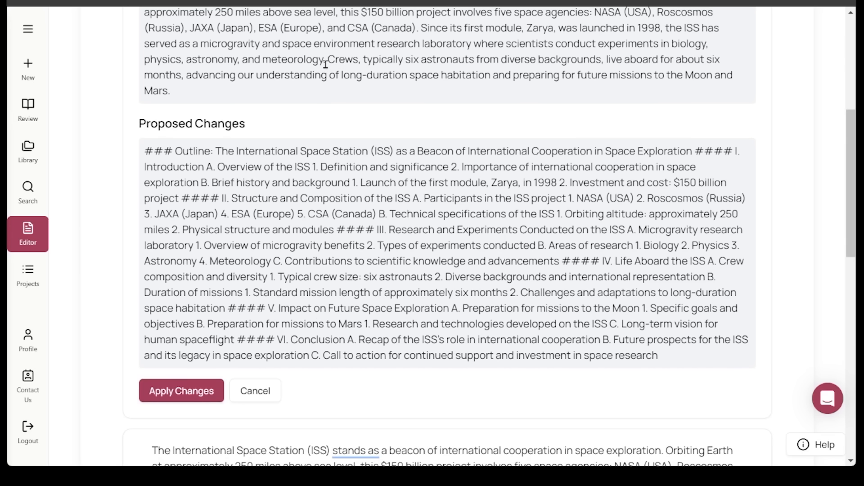
mouse_move(342, 106)
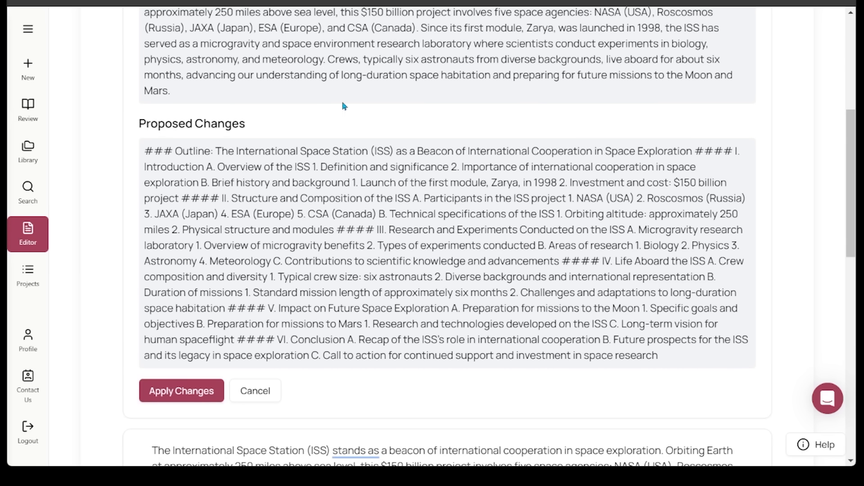
mouse_move(347, 111)
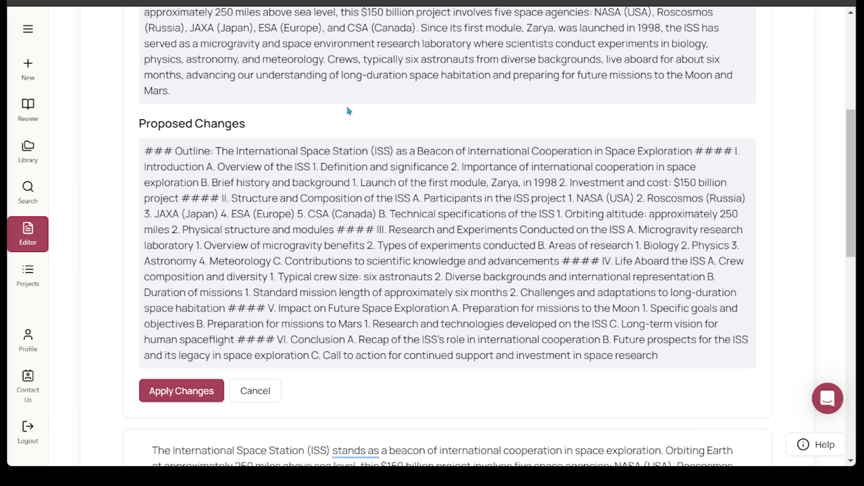
mouse_move(717, 154)
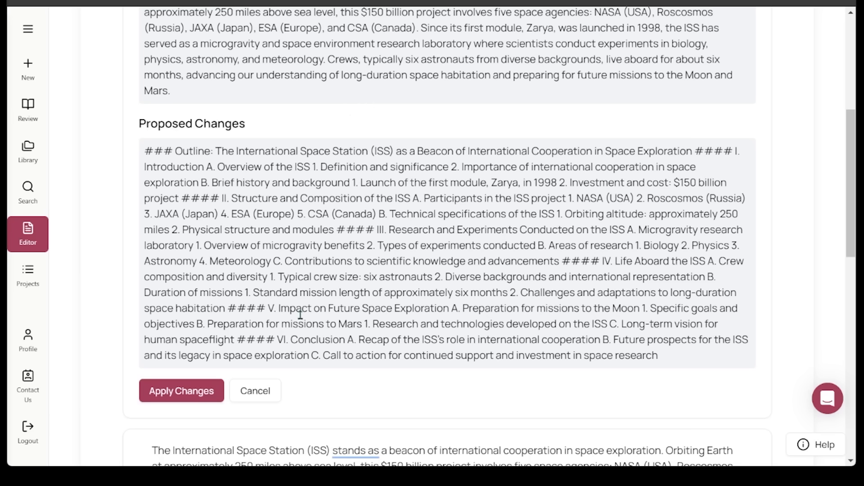
mouse_move(566, 234)
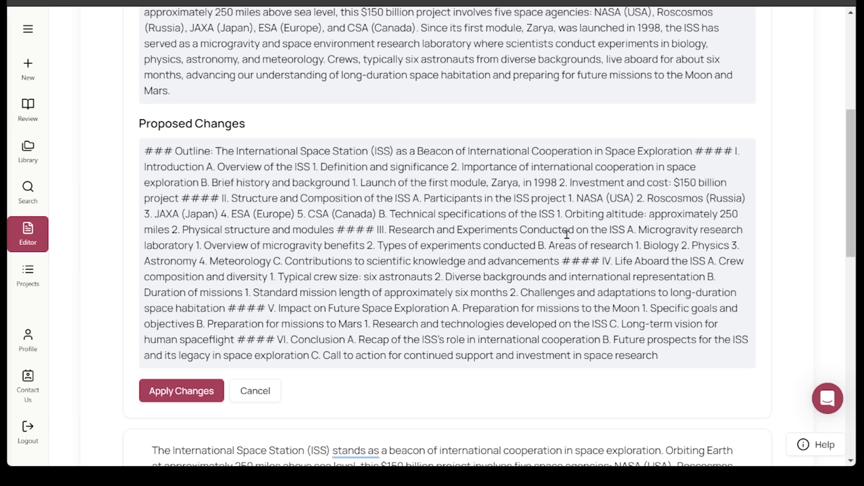
mouse_move(848, 180)
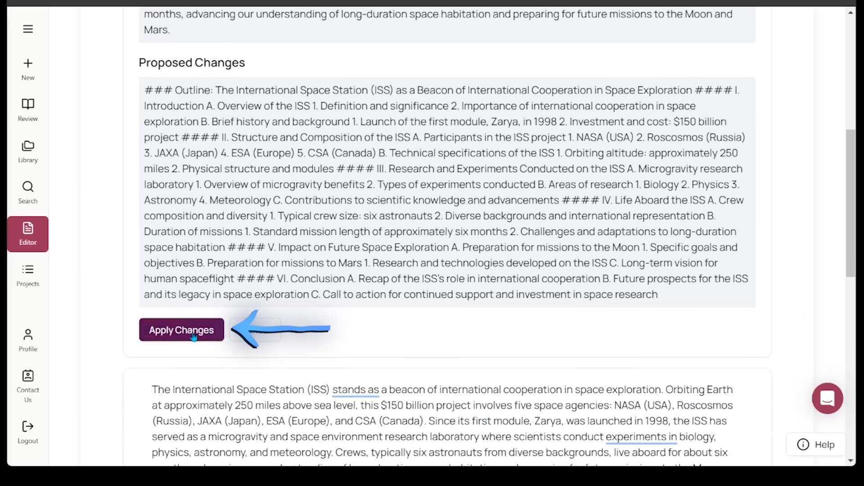
click(181, 330)
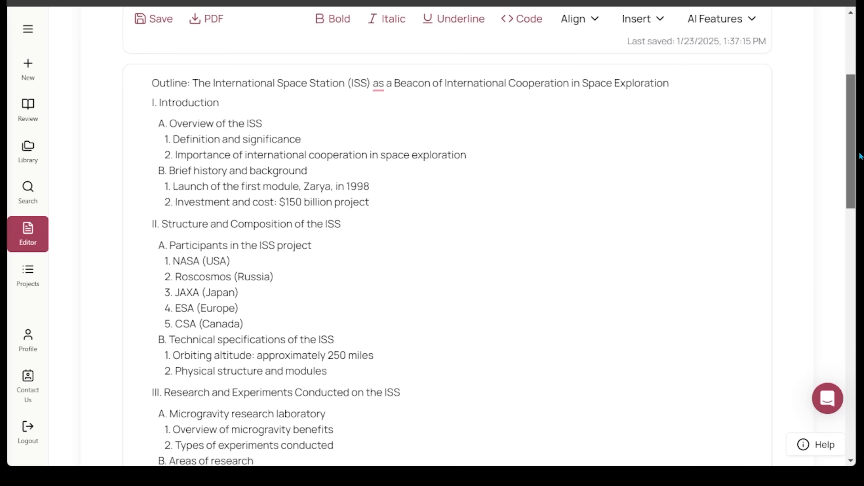
- Scroll through the inserted ISS outline from introduction to conclusion
scroll(down, 3)
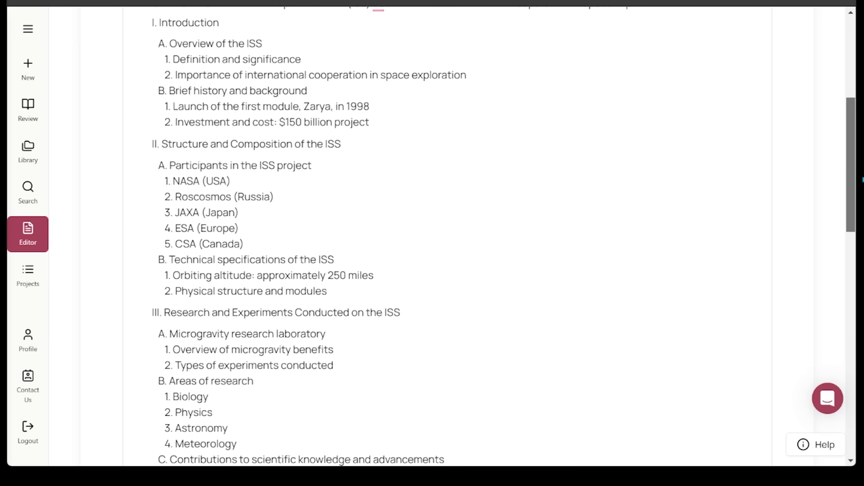
scroll(down, 3)
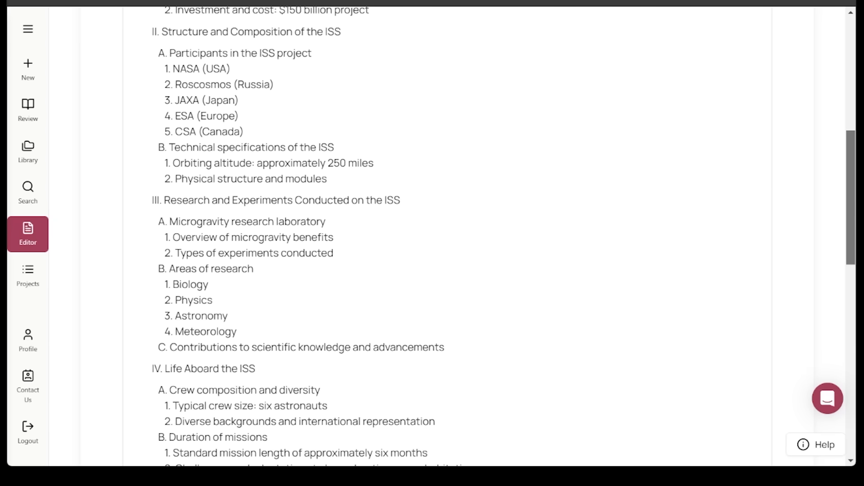
scroll(down, 3)
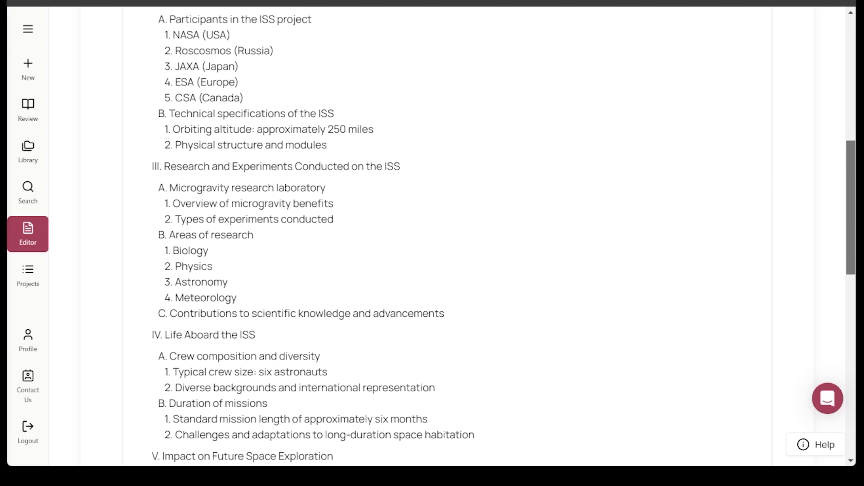
scroll(down, 3)
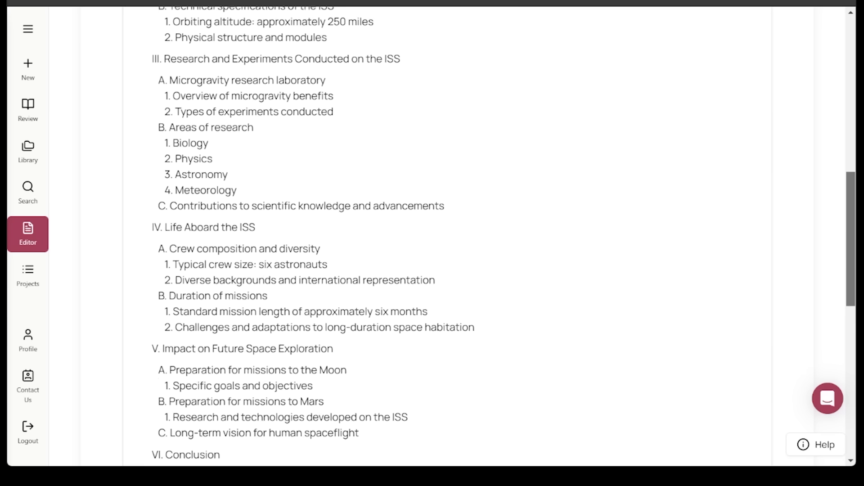
scroll(down, 3)
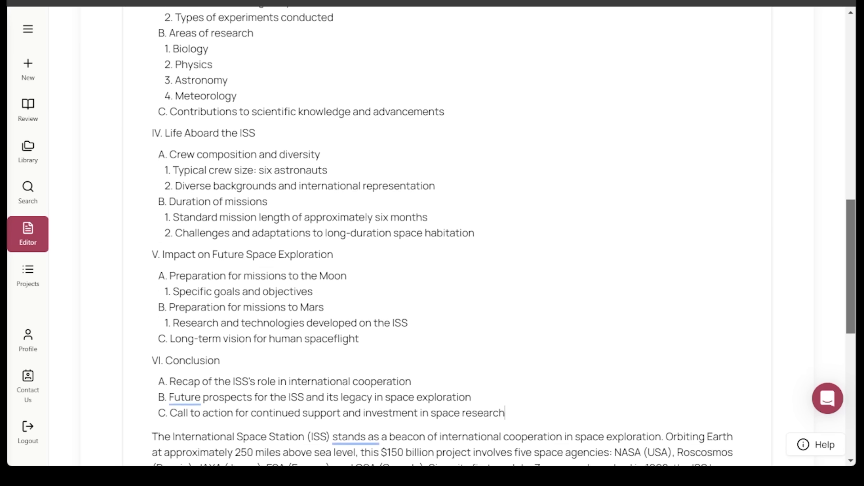
scroll(down, 3)
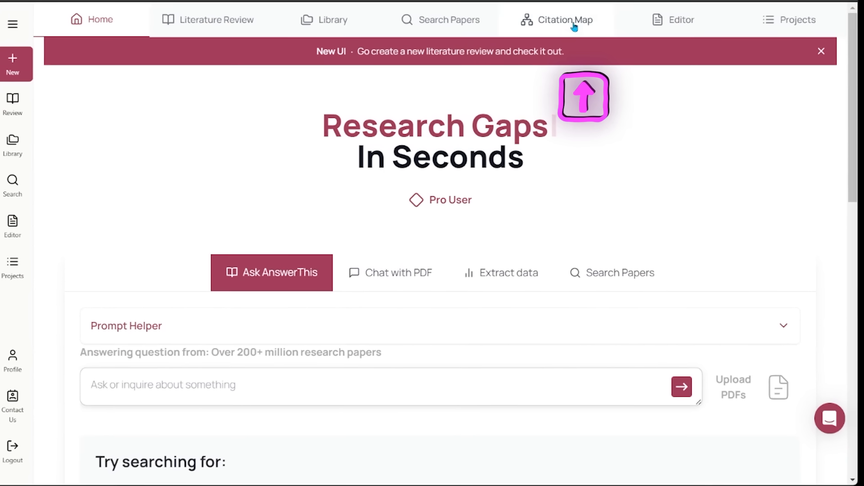
- Search the Citation Map for 'Space exploration' and set the Pagnini deep-space human behavior paper as origin
click(565, 20)
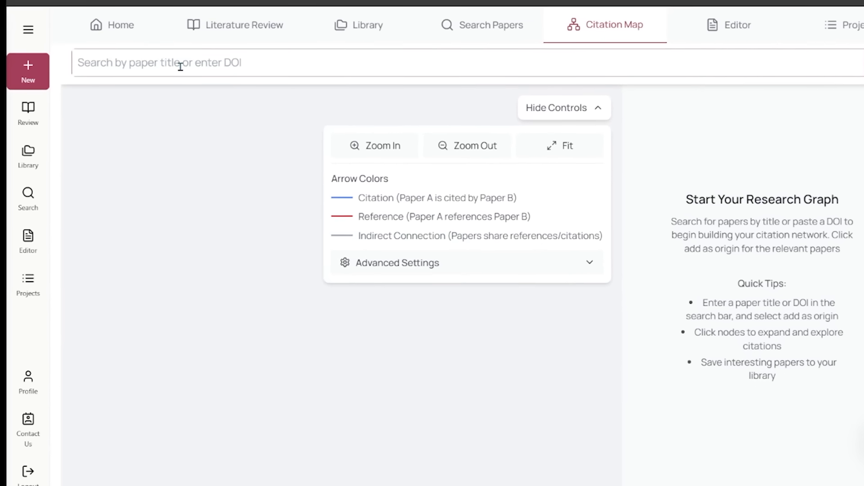
text(Space exploration)
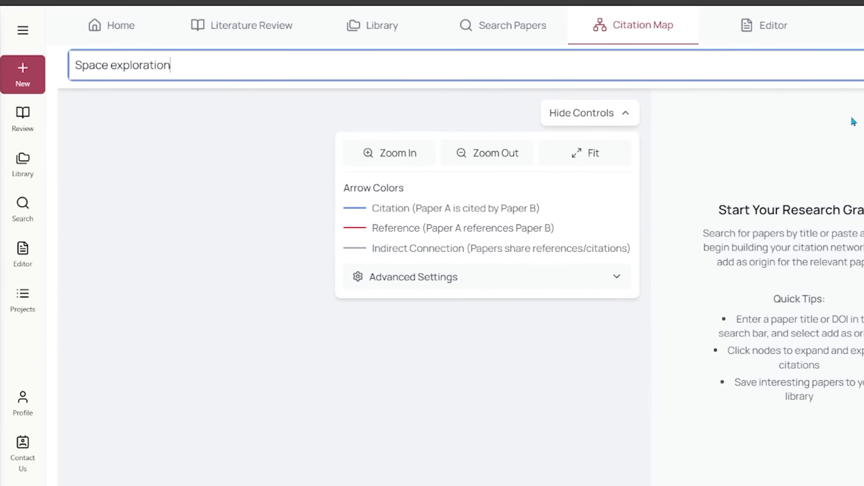
click(810, 64)
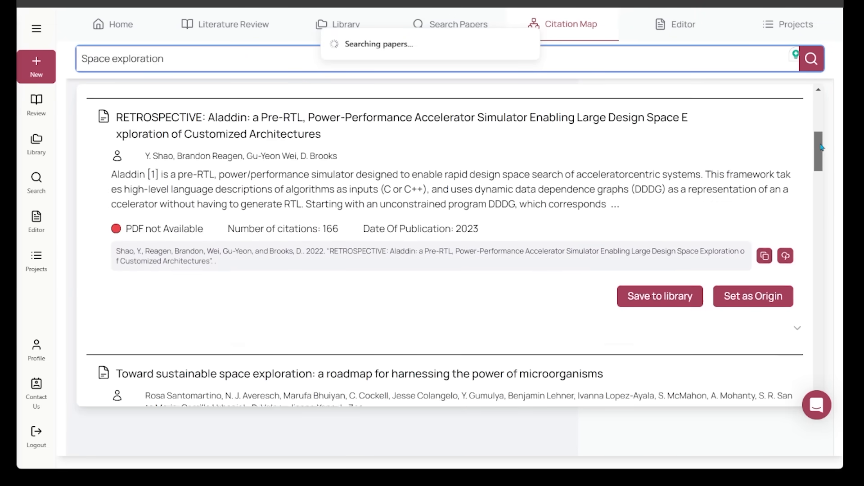
scroll(down, 3)
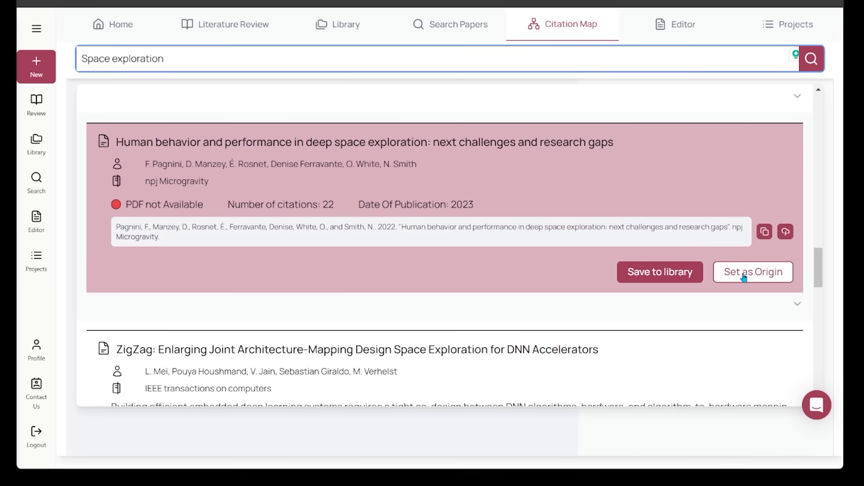
click(753, 272)
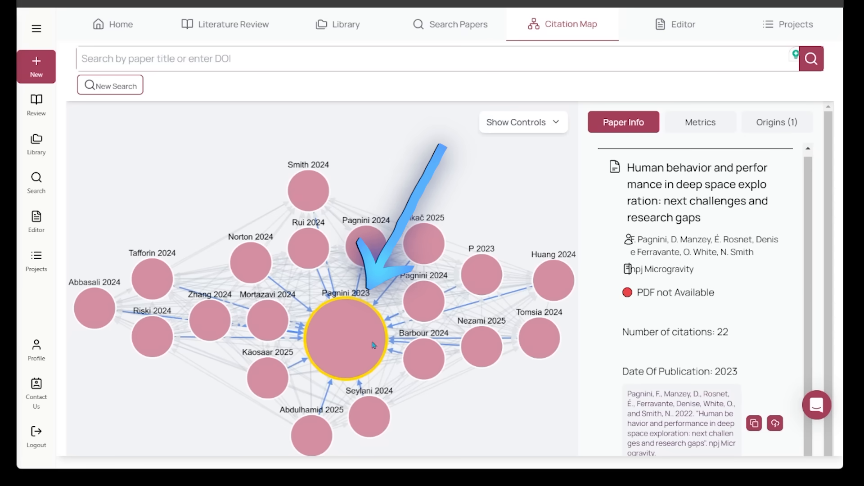
mouse_move(330, 332)
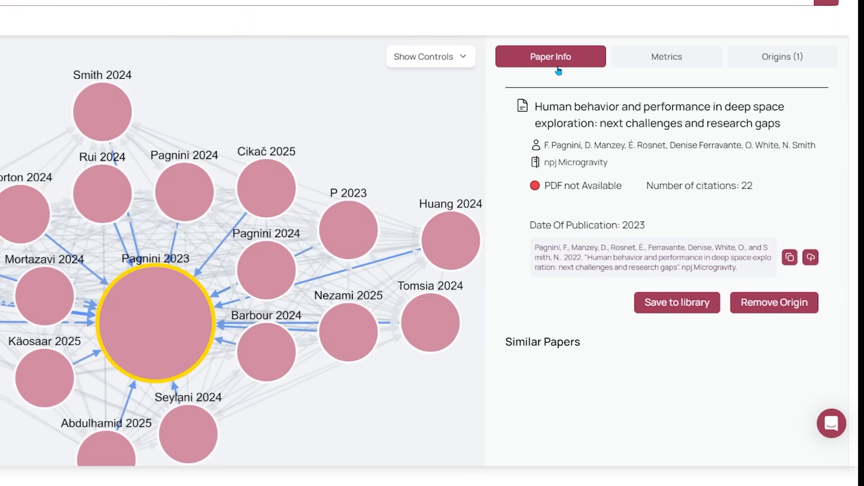
- Review the citation graph's Metrics covering 152 papers, then return to the Home page
click(666, 57)
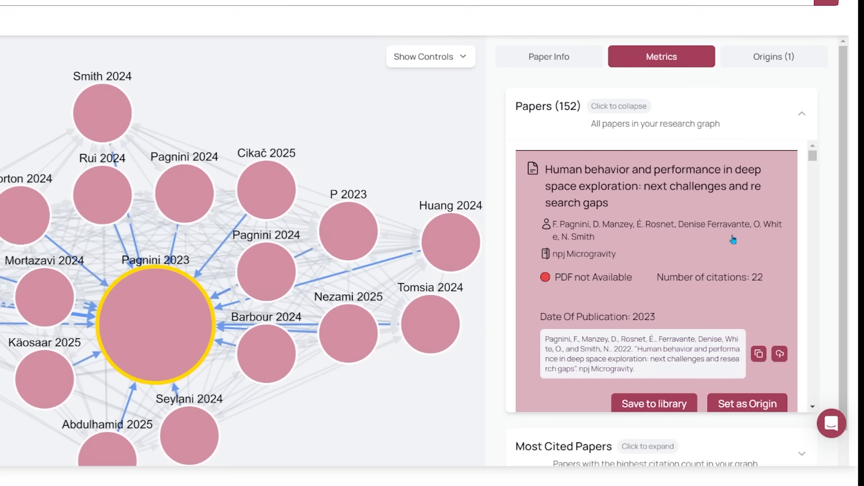
scroll(down, 3)
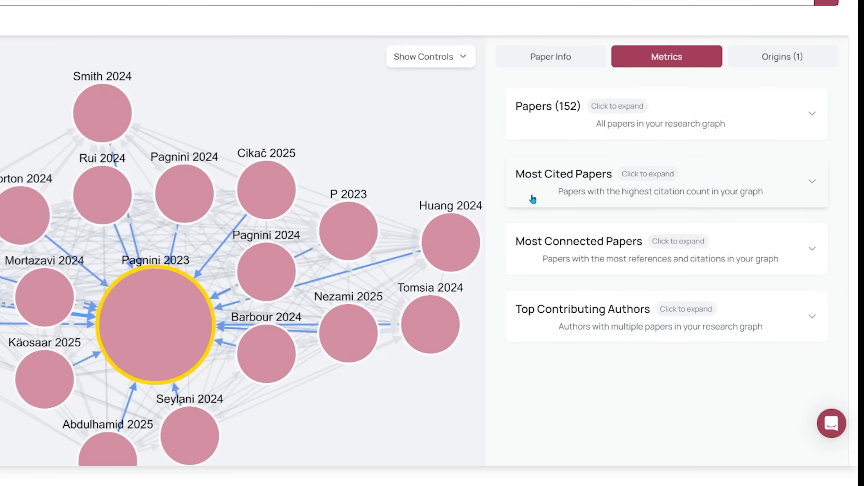
mouse_move(517, 201)
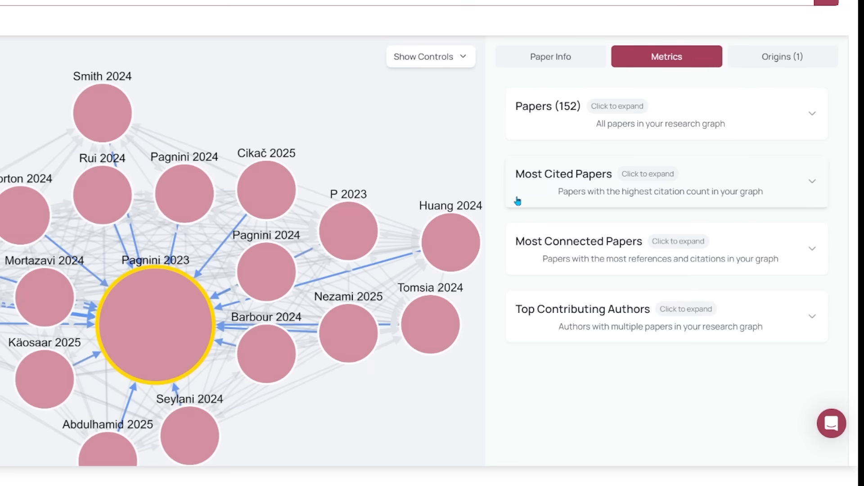
mouse_move(522, 253)
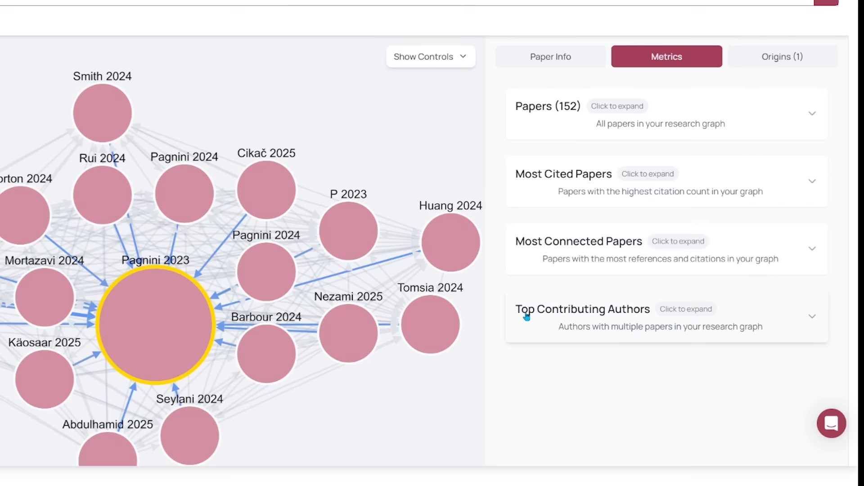
mouse_move(581, 385)
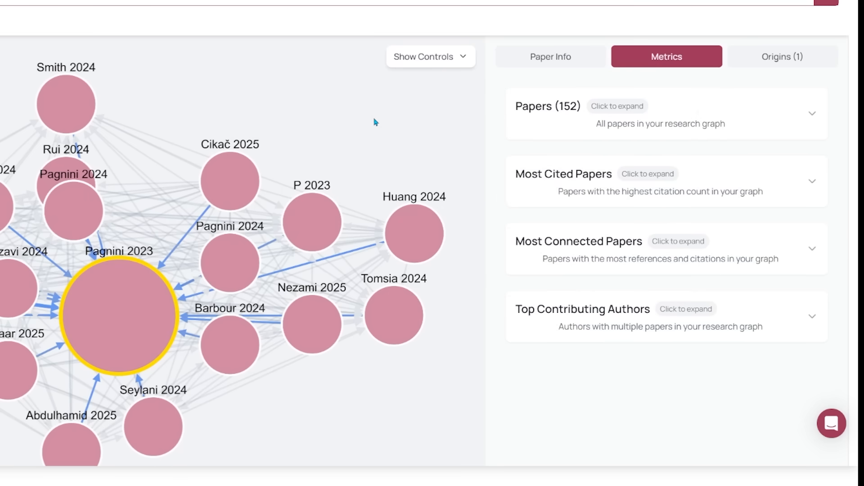
click(211, 25)
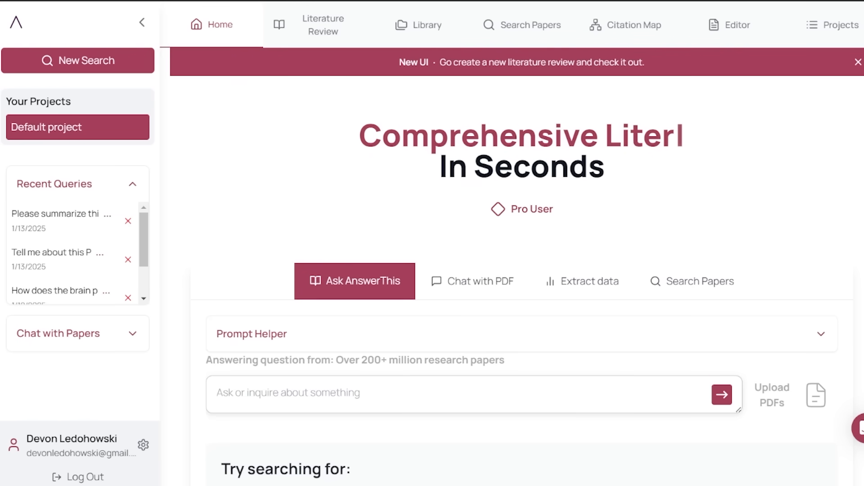